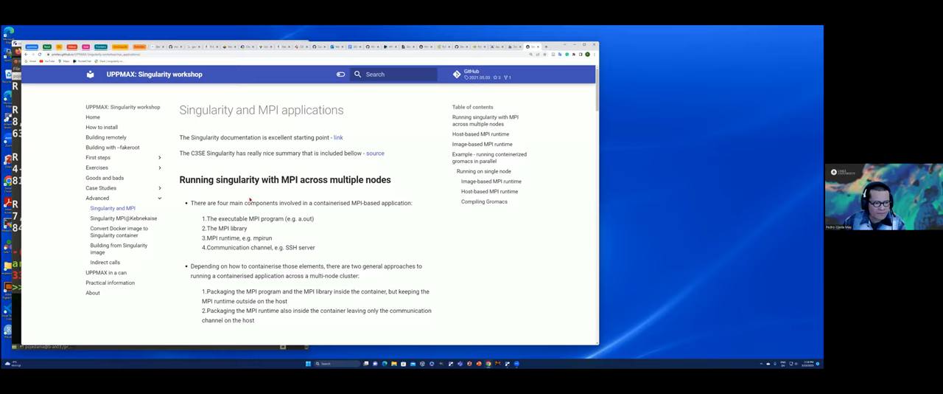
# Scroll through the Singularity Docs MPI user guide's definition files.
pyautogui.scroll(-3)
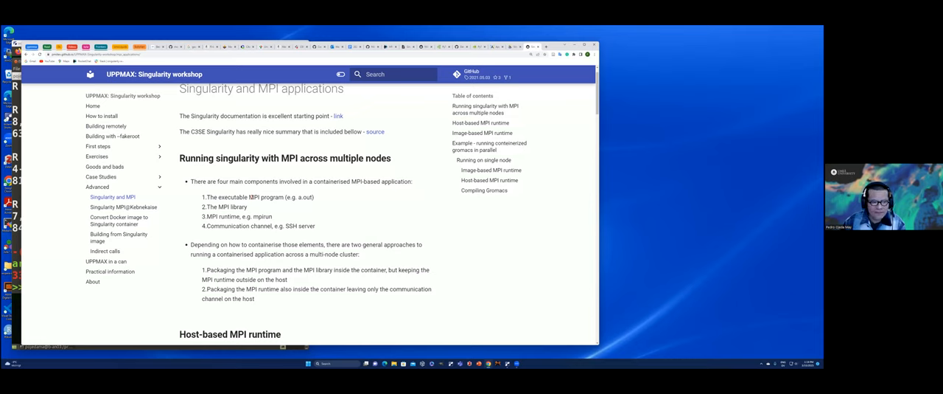
pyautogui.moveTo(336, 204)
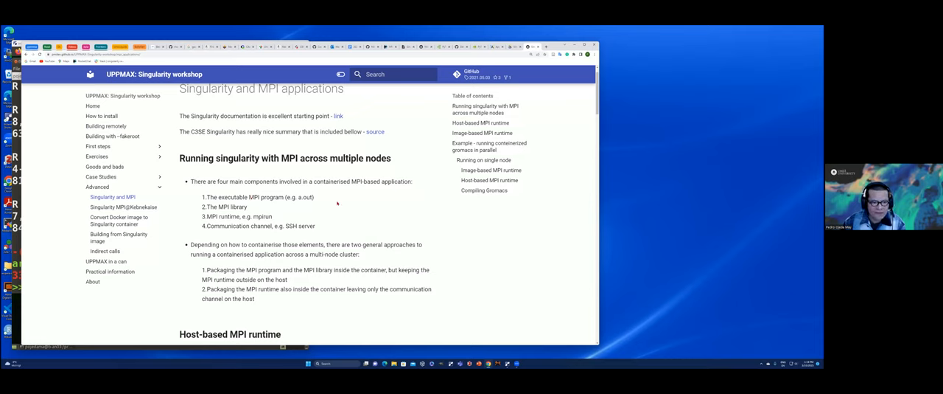
pyautogui.moveTo(361, 195)
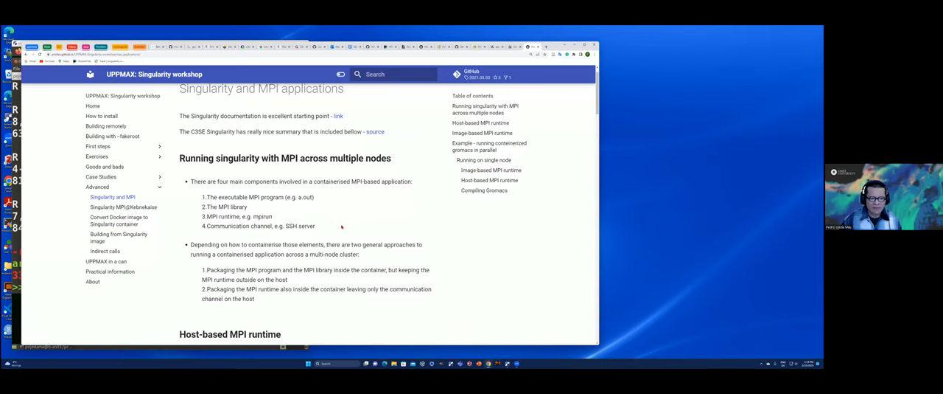
pyautogui.scroll(-3)
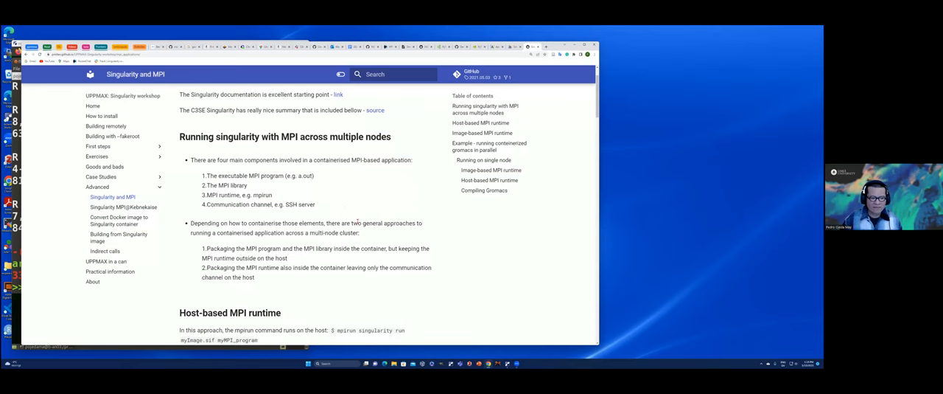
pyautogui.scroll(-3)
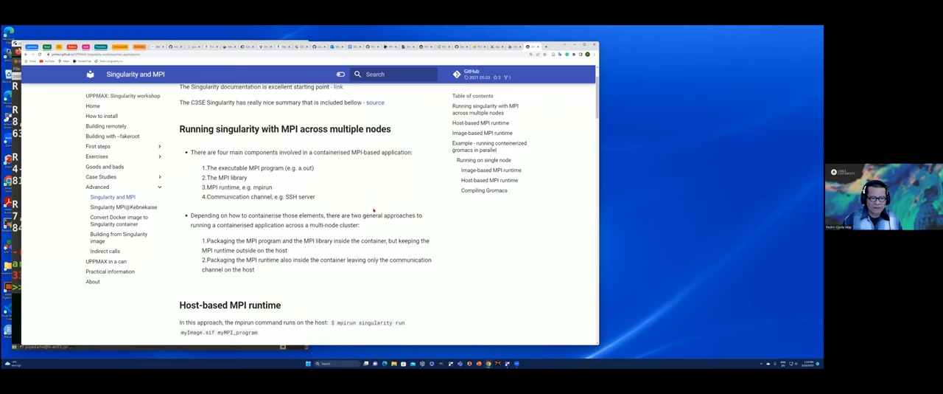
pyautogui.scroll(-3)
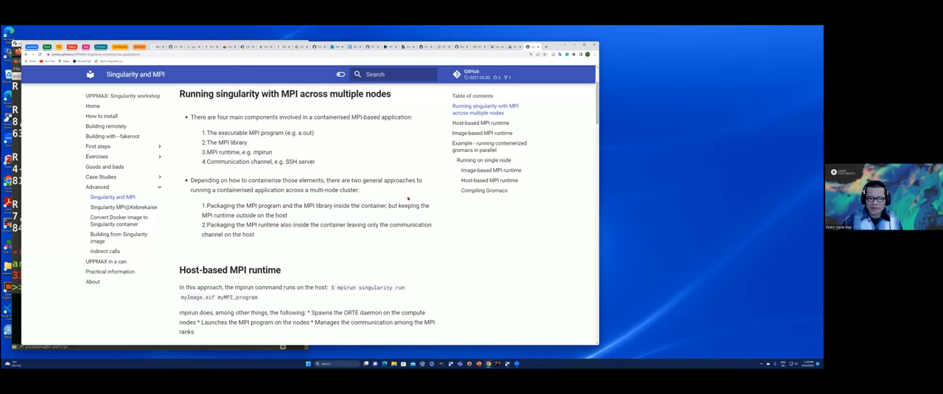
pyautogui.moveTo(546, 102)
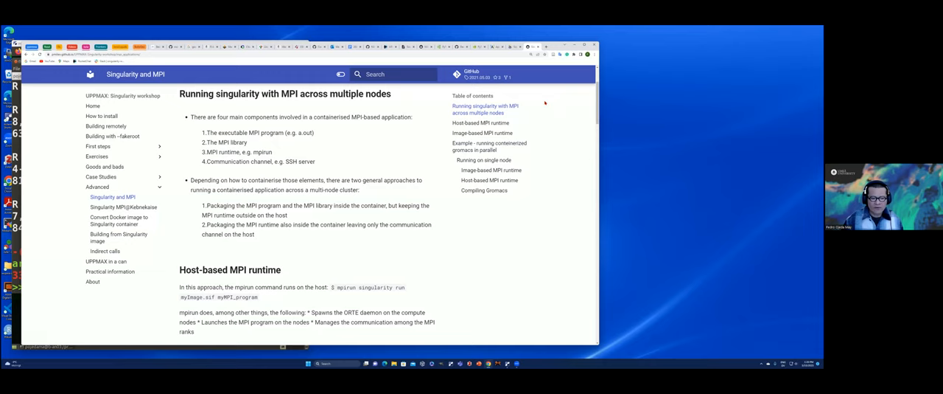
pyautogui.moveTo(427, 200)
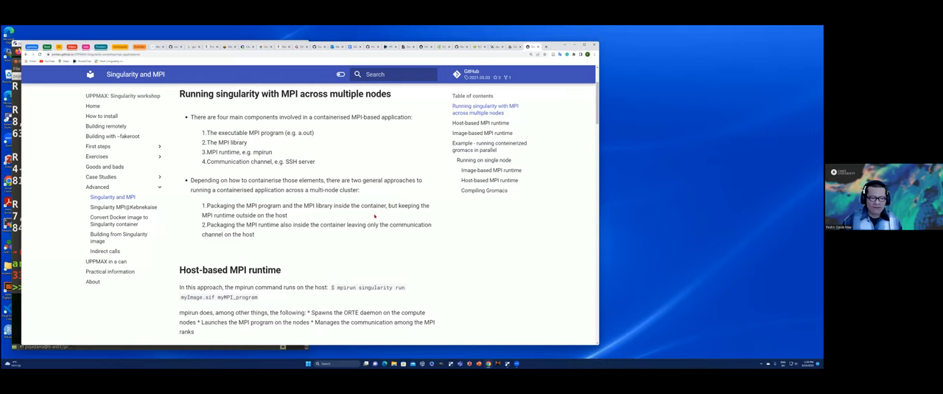
pyautogui.scroll(-3)
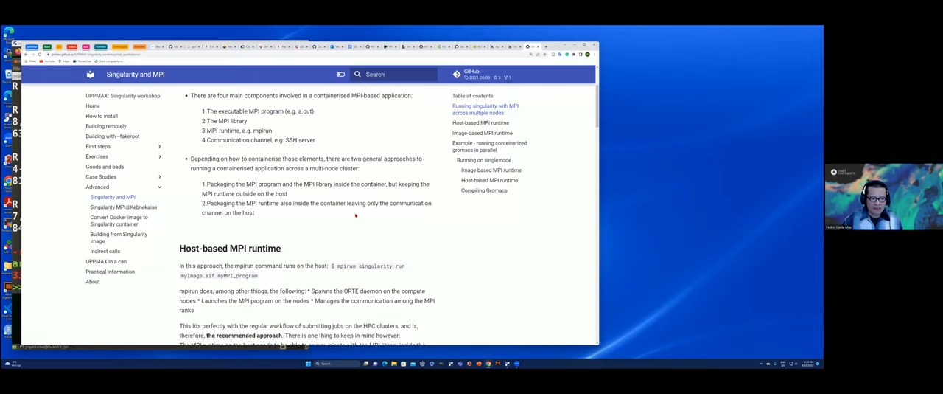
pyautogui.moveTo(292, 194)
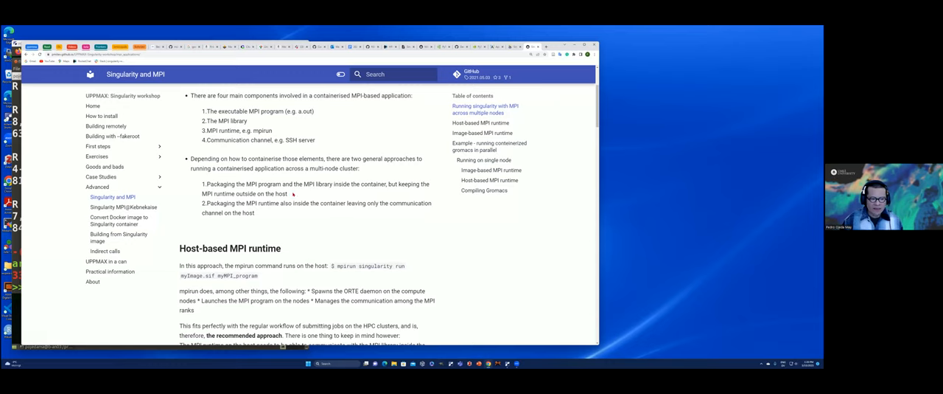
pyautogui.moveTo(298, 195)
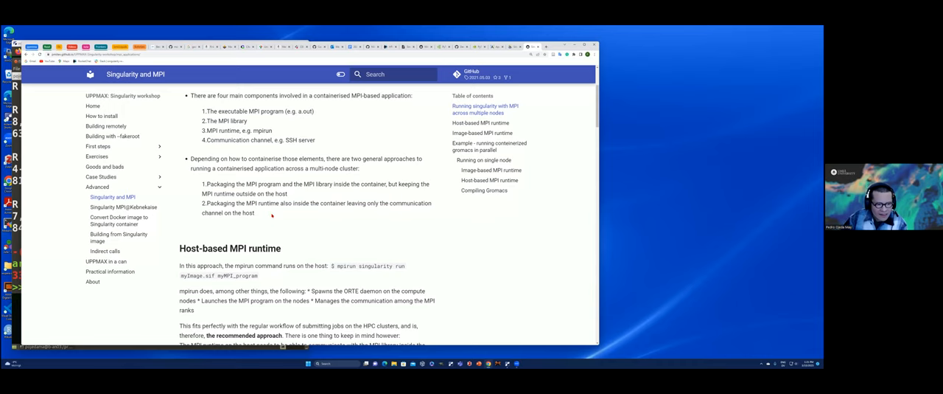
pyautogui.moveTo(335, 220)
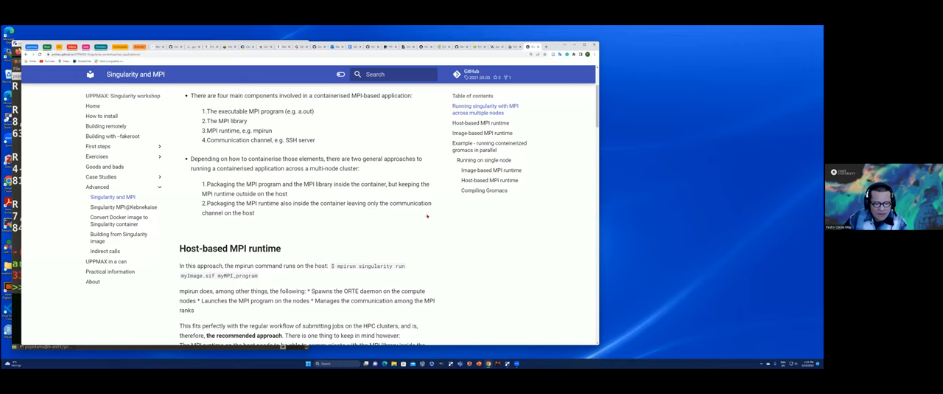
pyautogui.moveTo(425, 219)
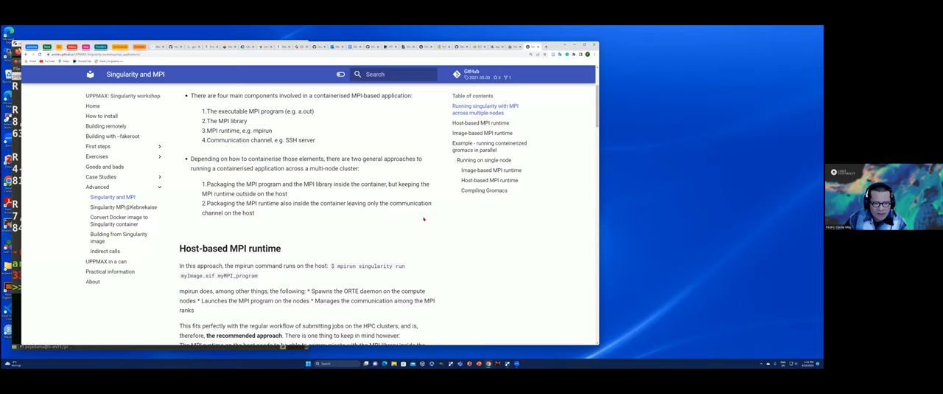
pyautogui.moveTo(392, 210)
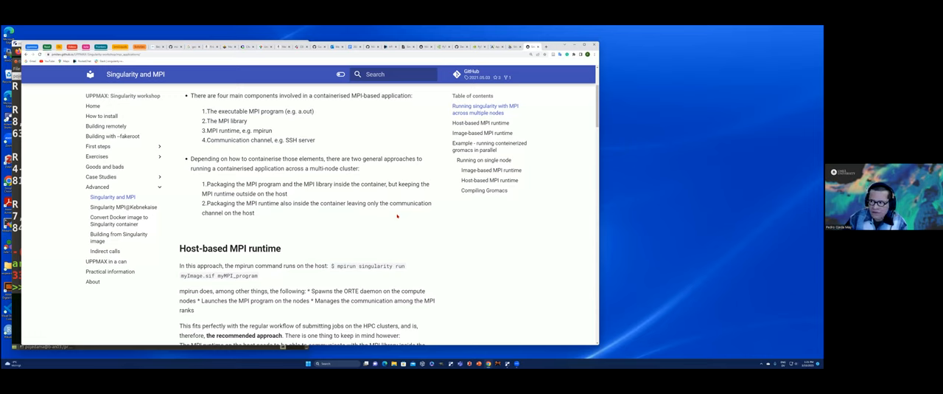
pyautogui.moveTo(380, 219)
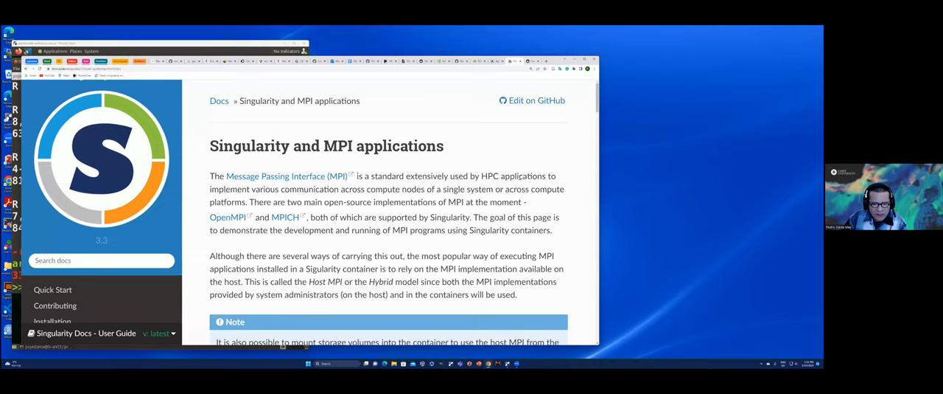
pyautogui.moveTo(528, 126)
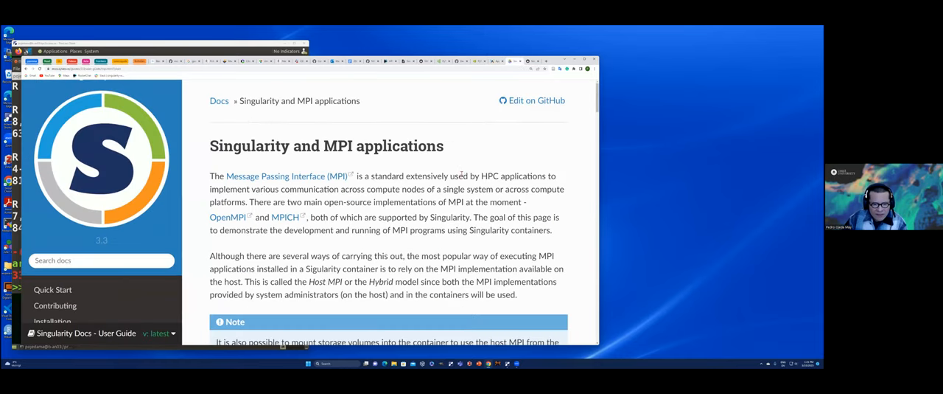
# Scroll on to the mpirun command and into the equivalent Apptainer MPI page.
pyautogui.scroll(-3)
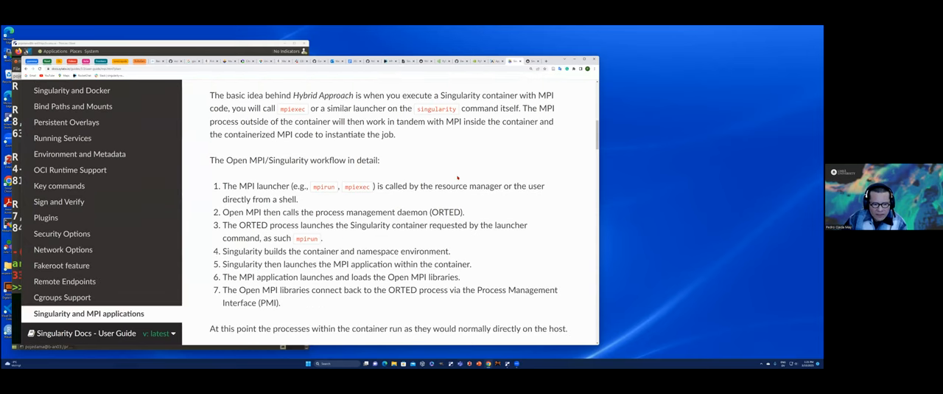
pyautogui.scroll(-3)
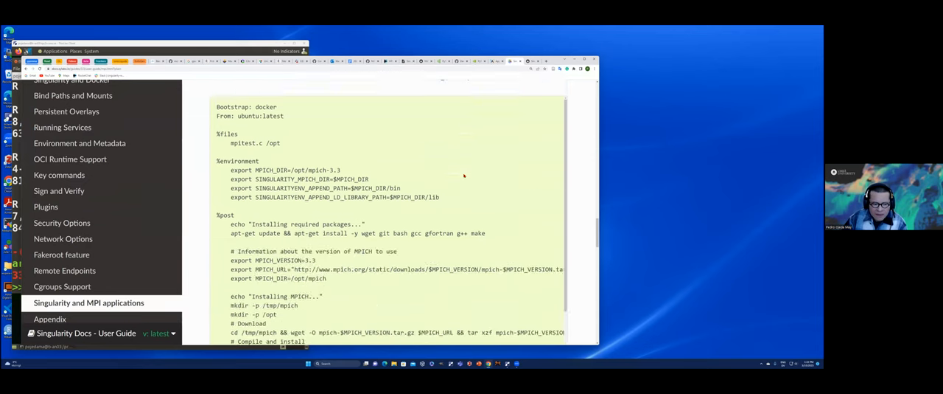
pyautogui.scroll(-3)
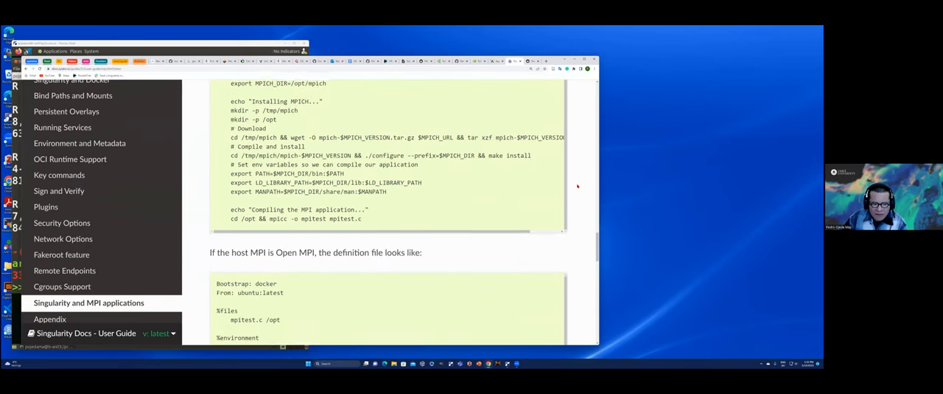
pyautogui.scroll(-3)
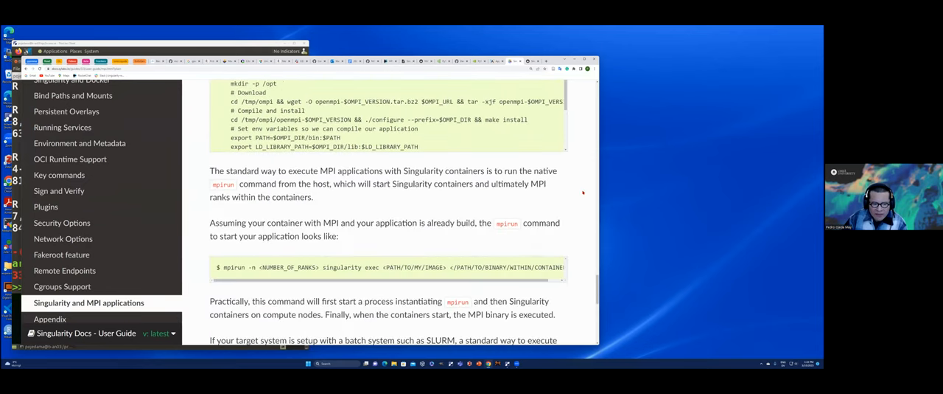
pyautogui.scroll(-3)
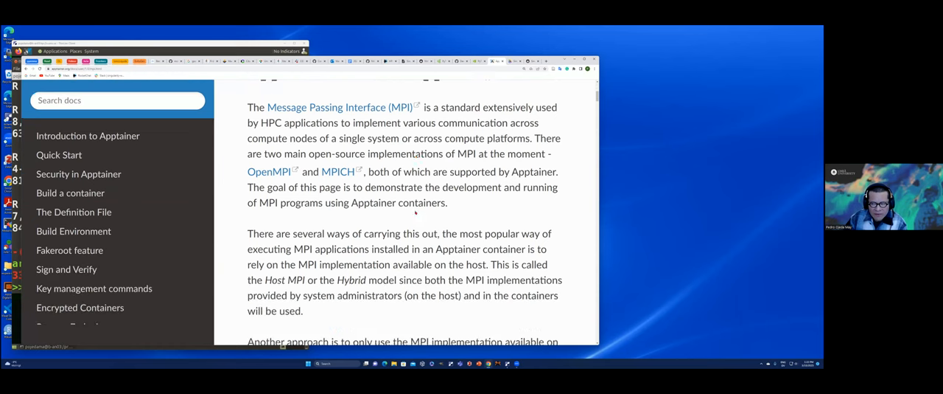
# Scroll the Apptainer MPI page past the MPICH and Open MPI hybrid-model definition files.
pyautogui.scroll(-3)
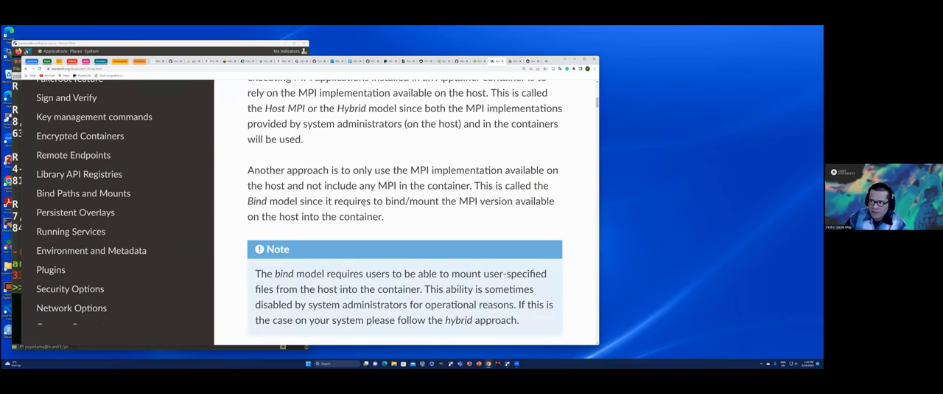
pyautogui.scroll(-3)
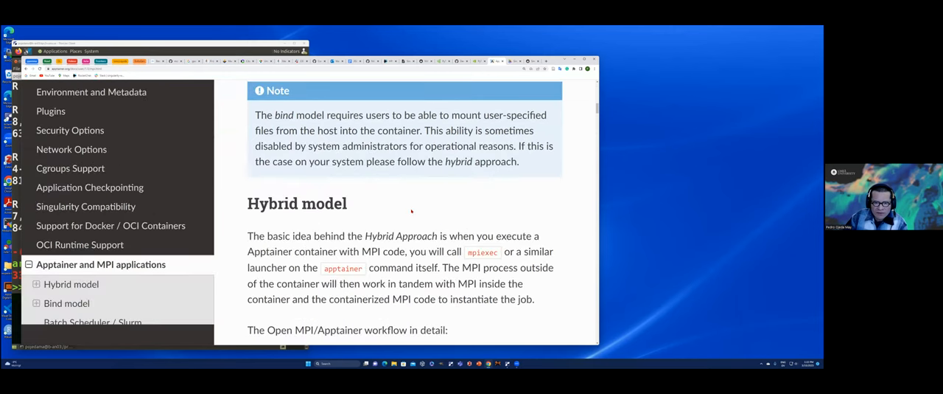
pyautogui.scroll(-3)
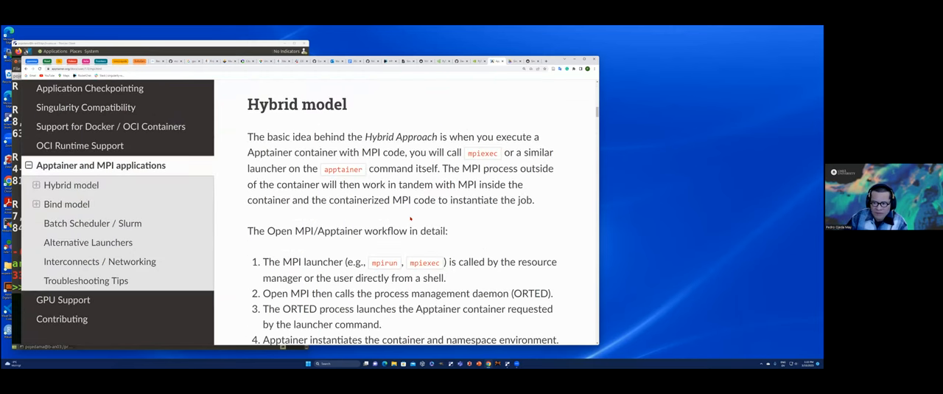
pyautogui.scroll(-3)
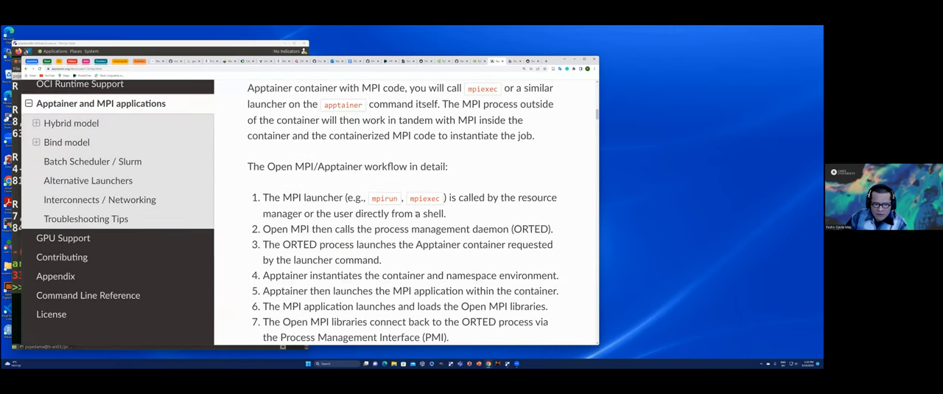
pyautogui.scroll(-3)
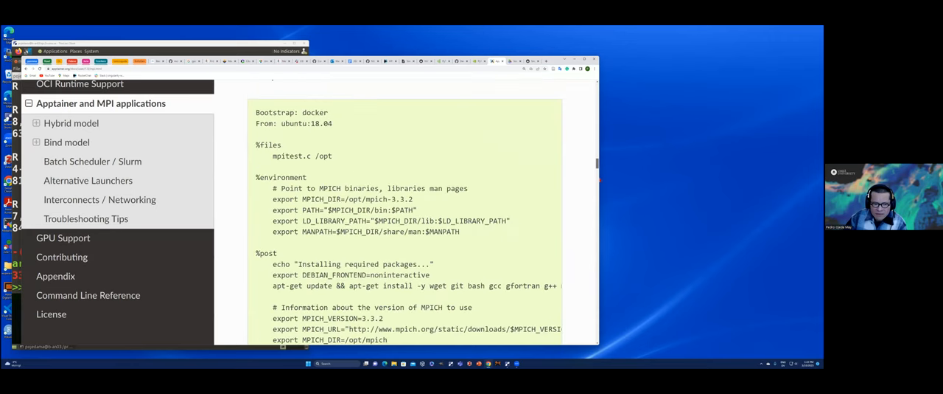
# Scroll through 'Running an MPI Application' and its output down to the Bind model section.
pyautogui.scroll(-3)
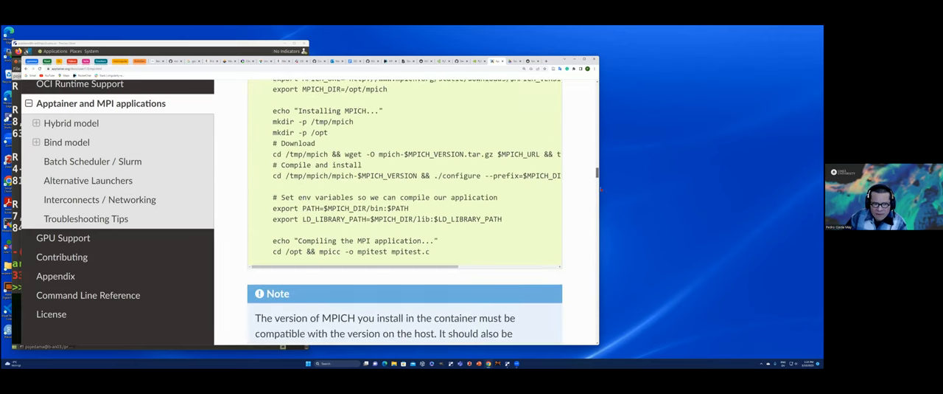
pyautogui.scroll(-3)
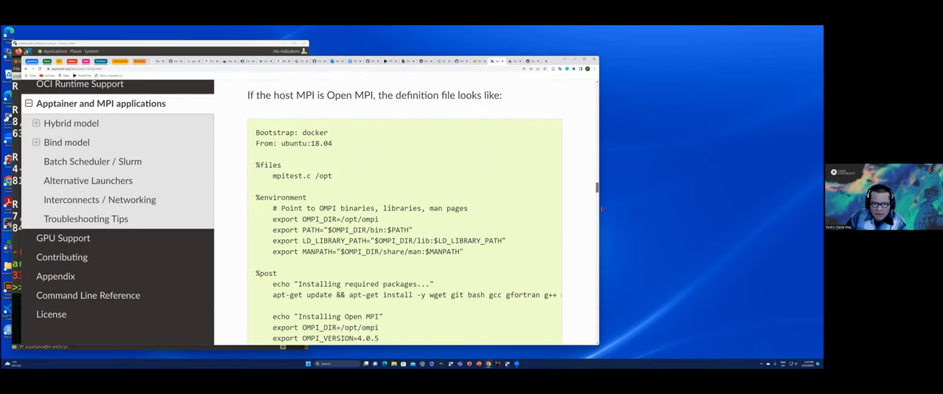
pyautogui.scroll(-3)
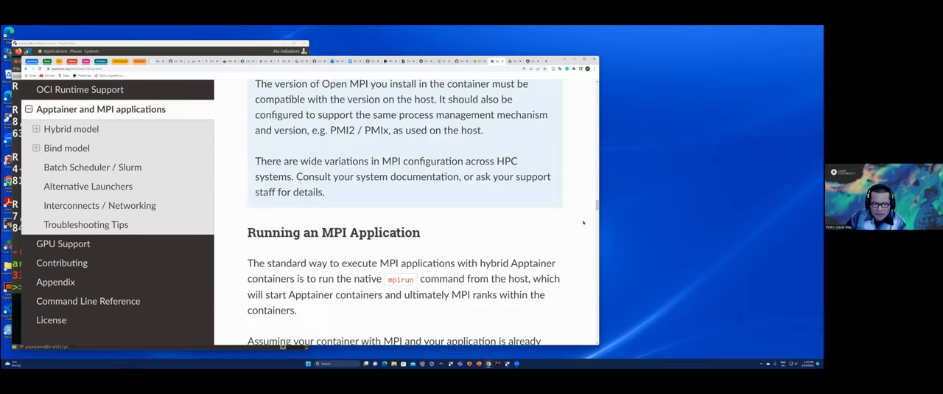
pyautogui.scroll(-3)
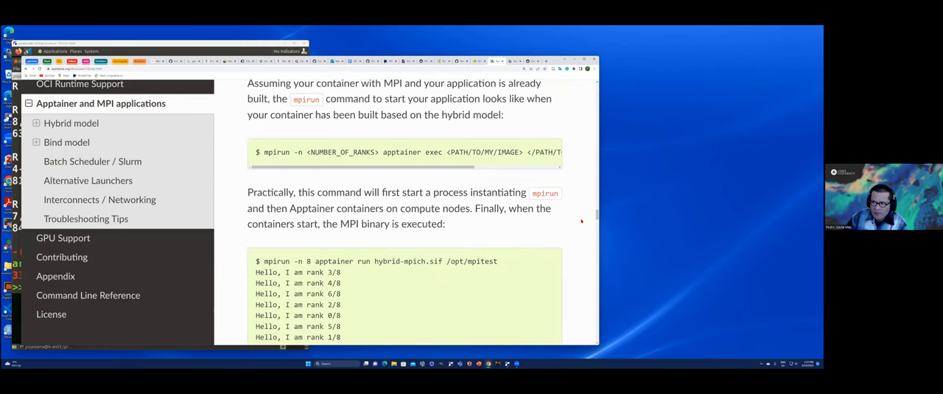
pyautogui.scroll(-3)
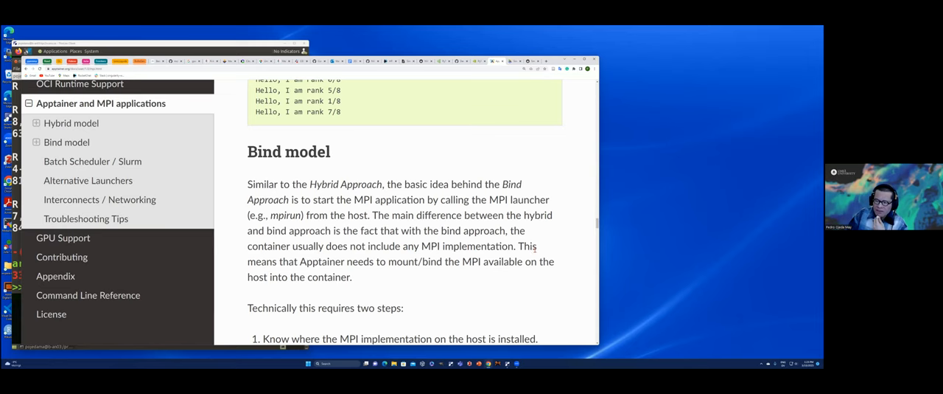
# Scroll the Bind model section to its two required steps and listed advantages.
pyautogui.scroll(-3)
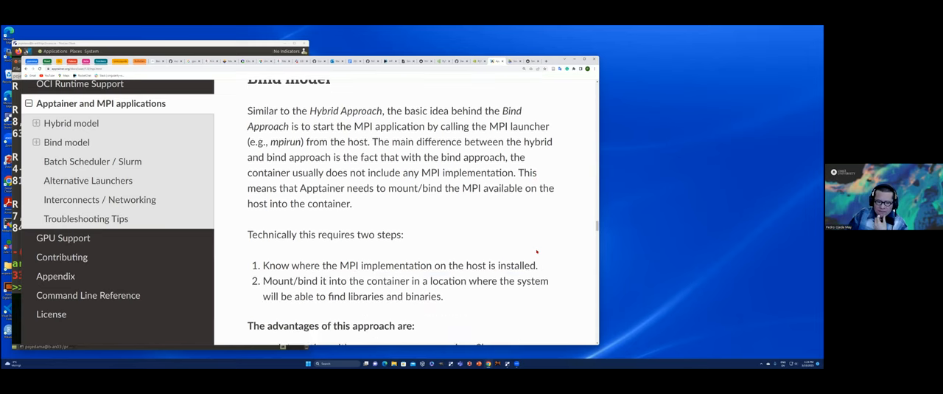
pyautogui.scroll(-3)
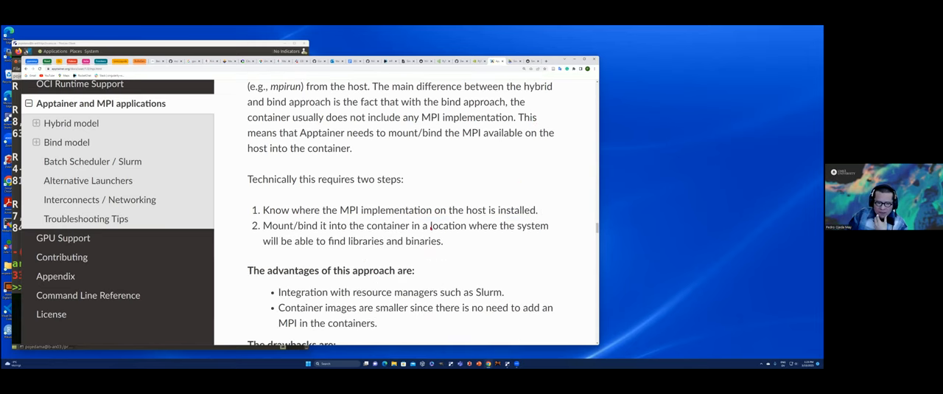
pyautogui.moveTo(499, 289)
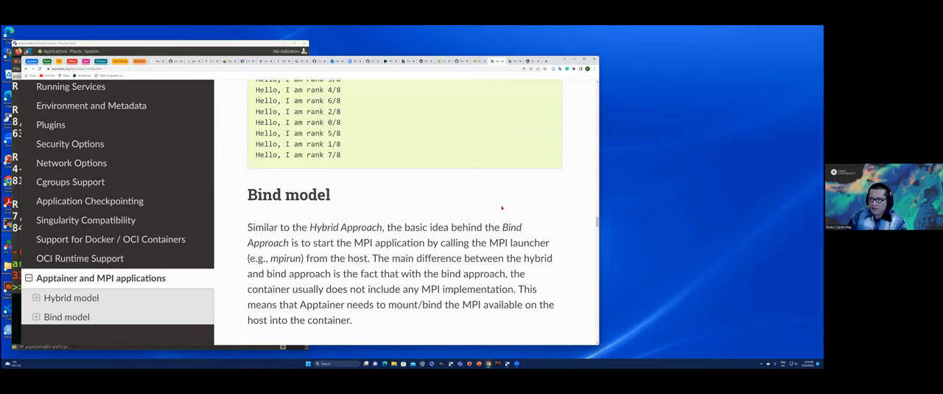
pyautogui.moveTo(510, 143)
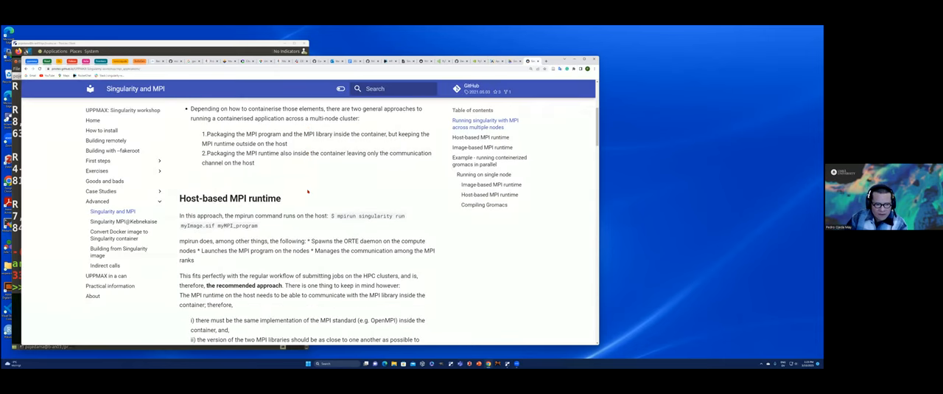
# Scroll to the host-based MPI runtime section, highlighting myMPI_program in the mpirun command, down to the image-based runtime.
pyautogui.scroll(-3)
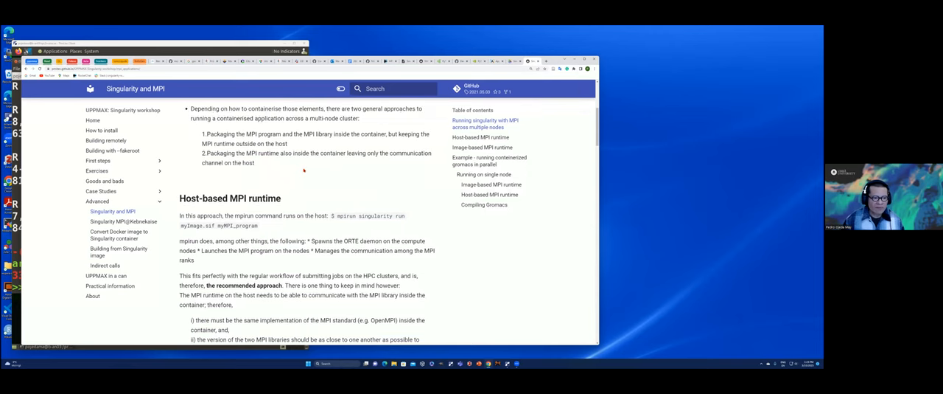
pyautogui.scroll(-3)
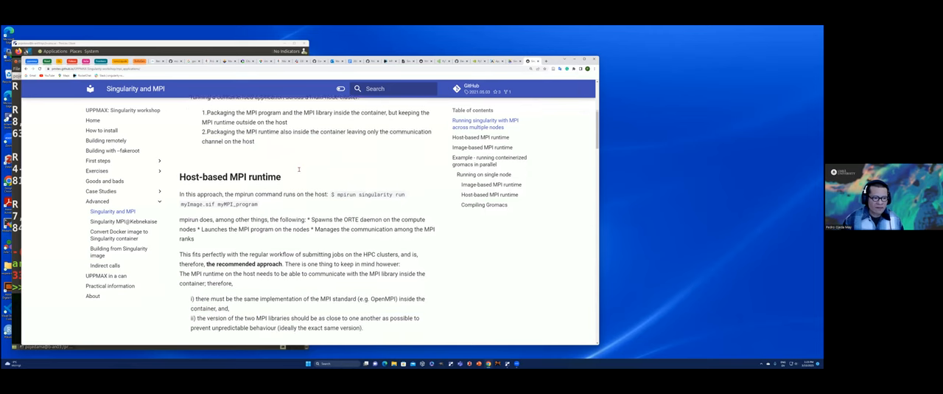
pyautogui.scroll(-3)
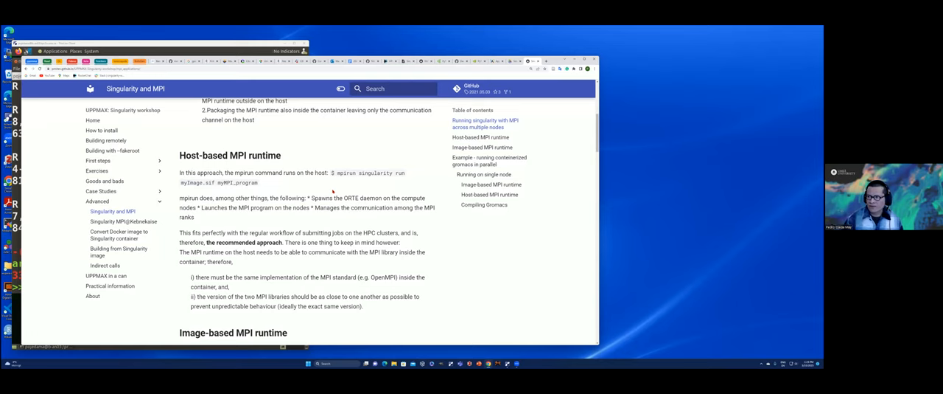
pyautogui.moveTo(354, 186)
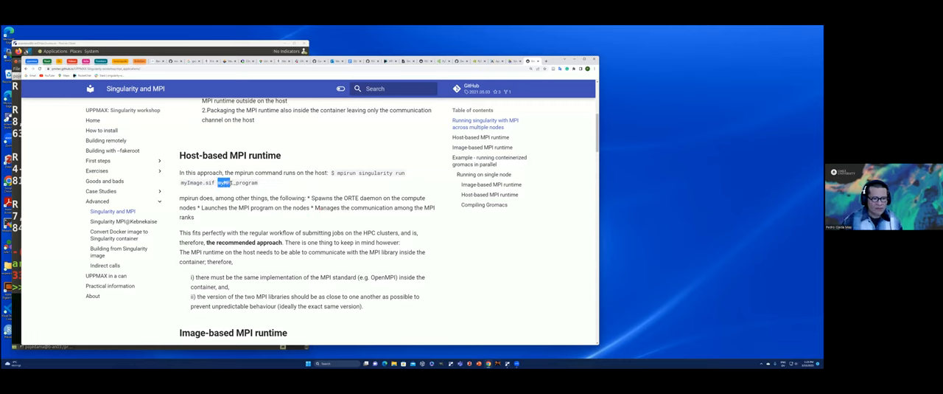
pyautogui.doubleClick(236, 182)
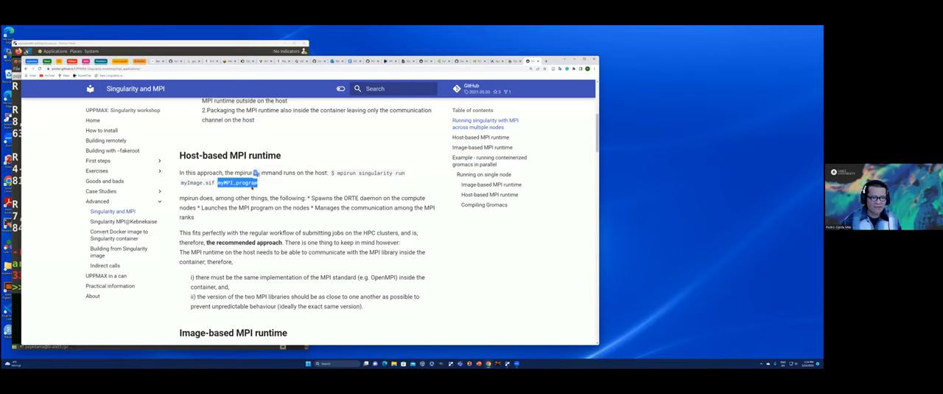
pyautogui.scroll(-3)
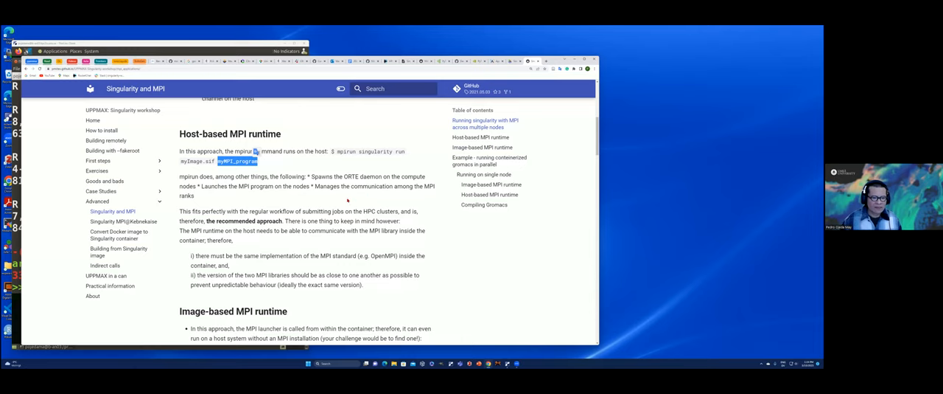
pyautogui.moveTo(351, 192)
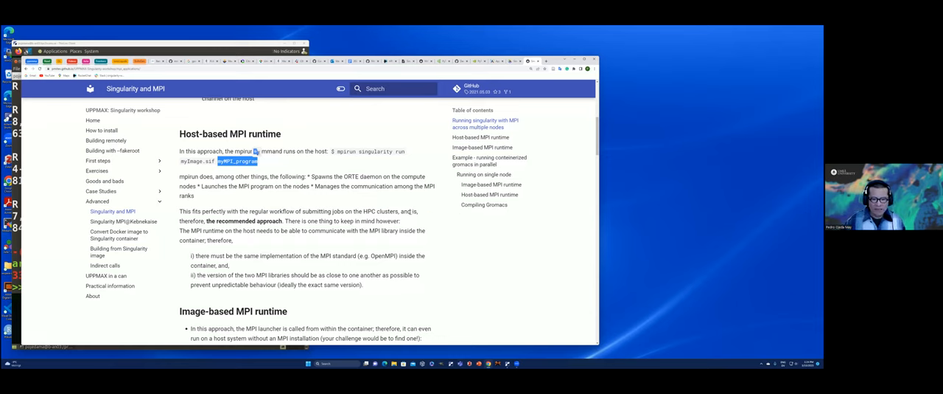
pyautogui.moveTo(413, 204)
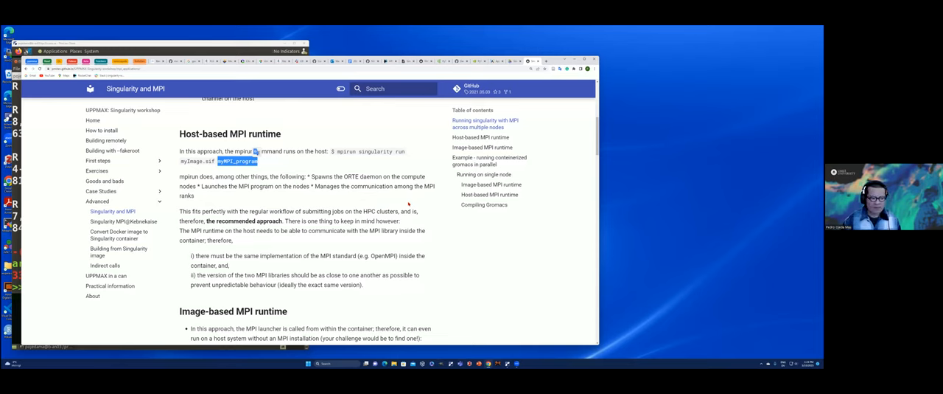
pyautogui.scroll(-3)
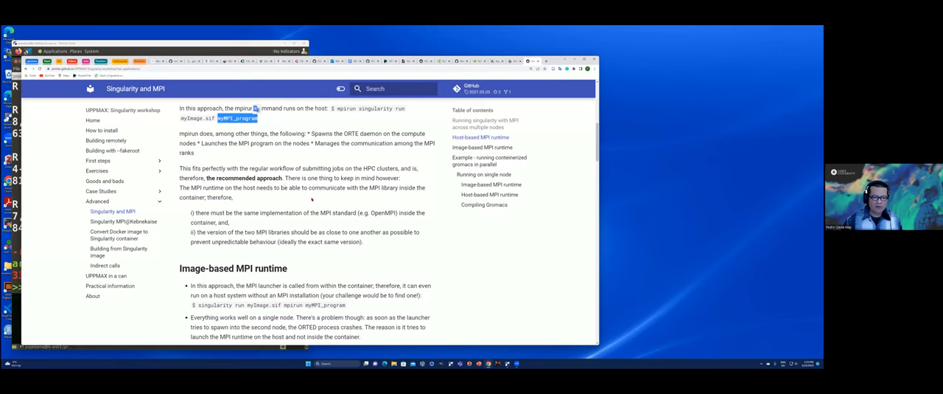
pyautogui.moveTo(304, 222)
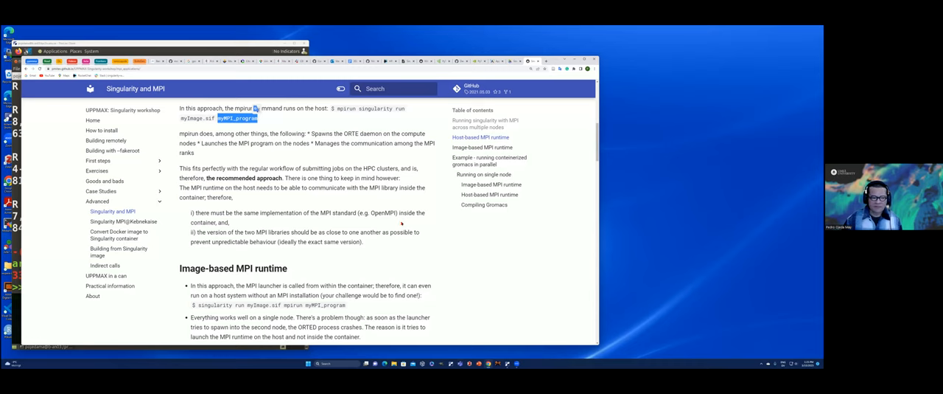
pyautogui.scroll(-3)
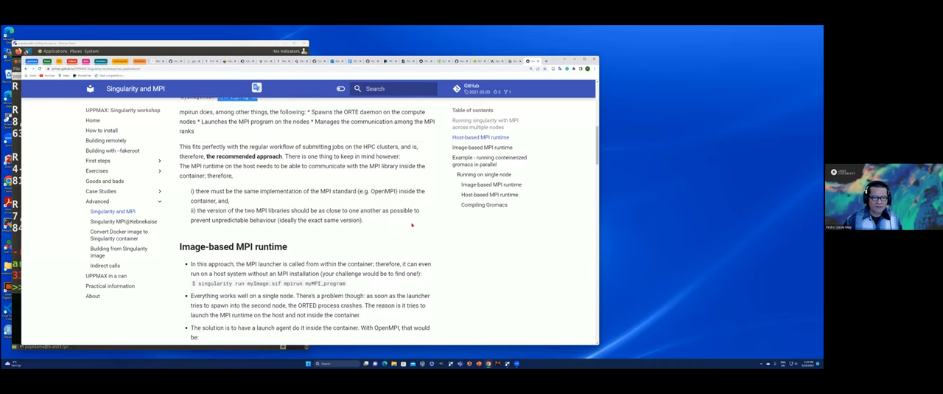
pyautogui.scroll(-3)
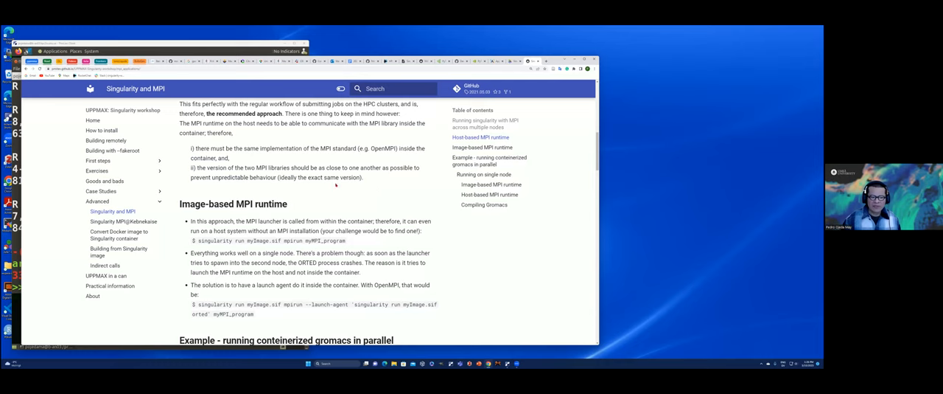
pyautogui.scroll(-3)
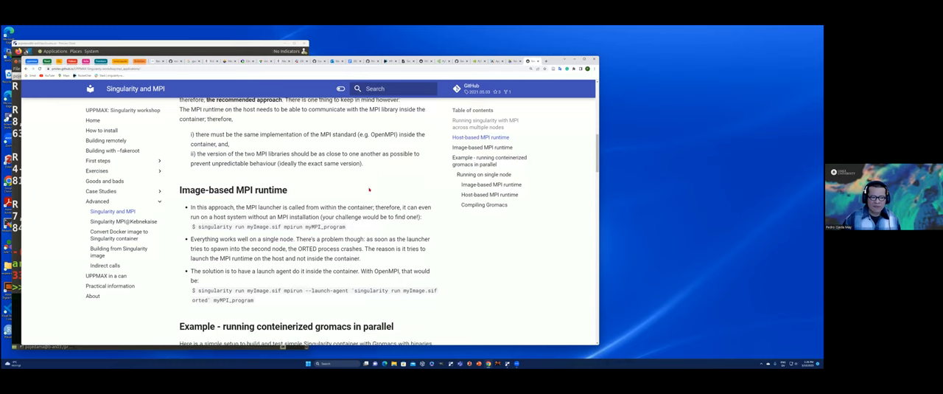
pyautogui.scroll(-3)
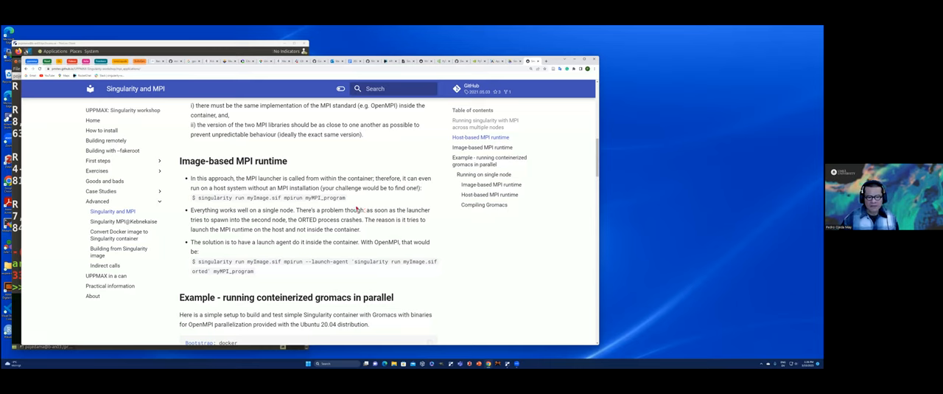
pyautogui.moveTo(369, 205)
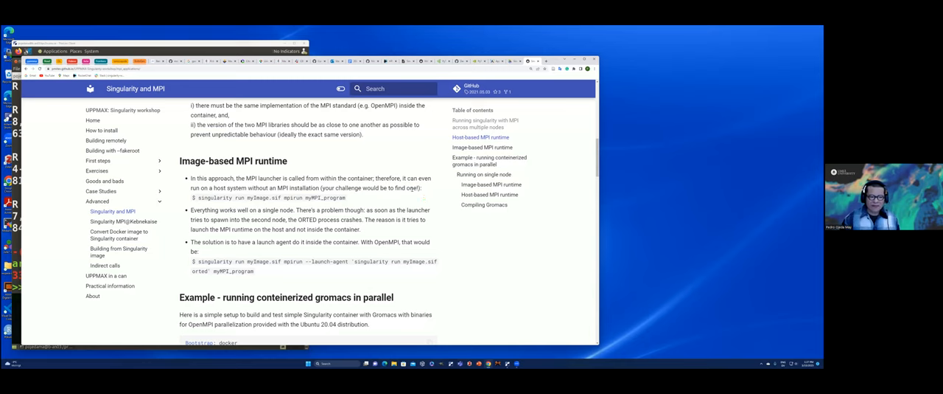
pyautogui.scroll(-3)
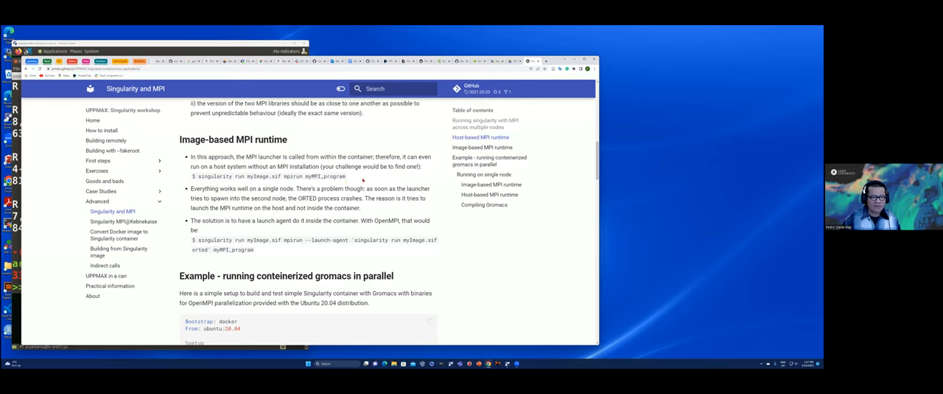
pyautogui.scroll(-3)
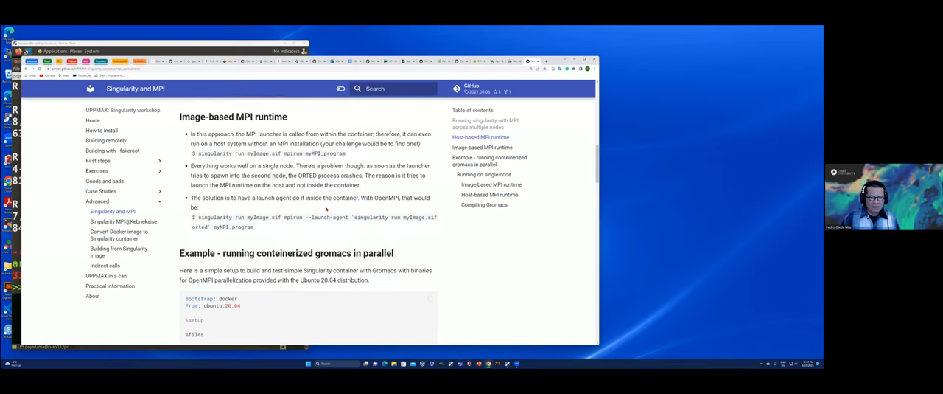
pyautogui.scroll(-3)
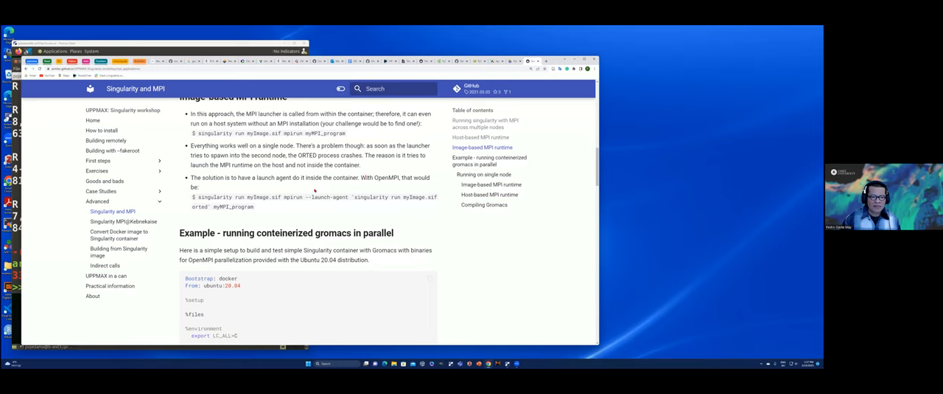
pyautogui.moveTo(348, 154)
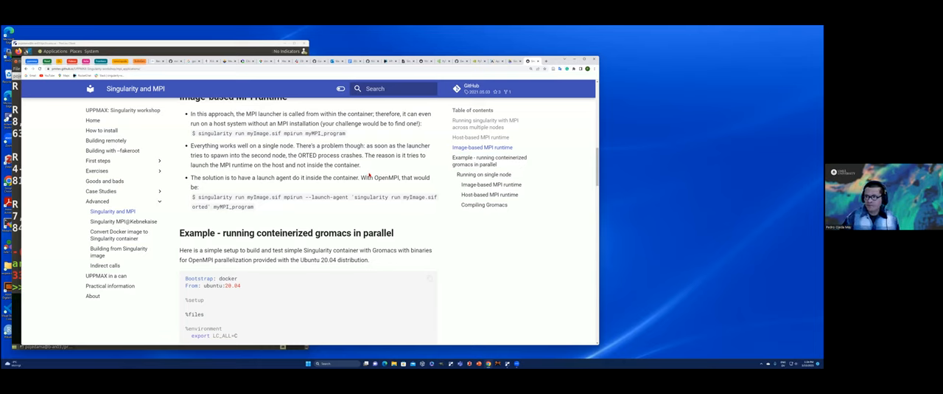
pyautogui.moveTo(318, 195)
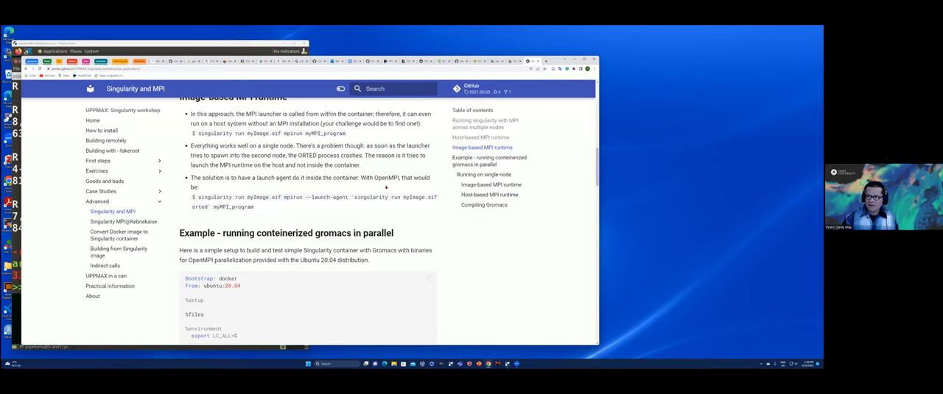
pyautogui.scroll(-3)
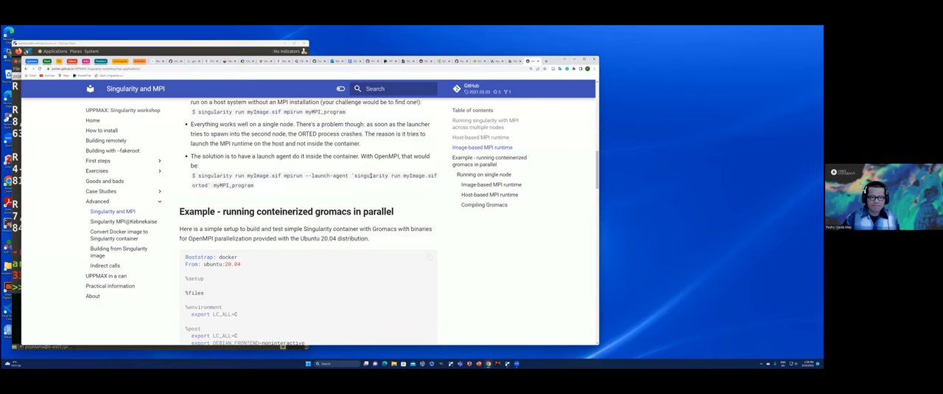
pyautogui.scroll(-3)
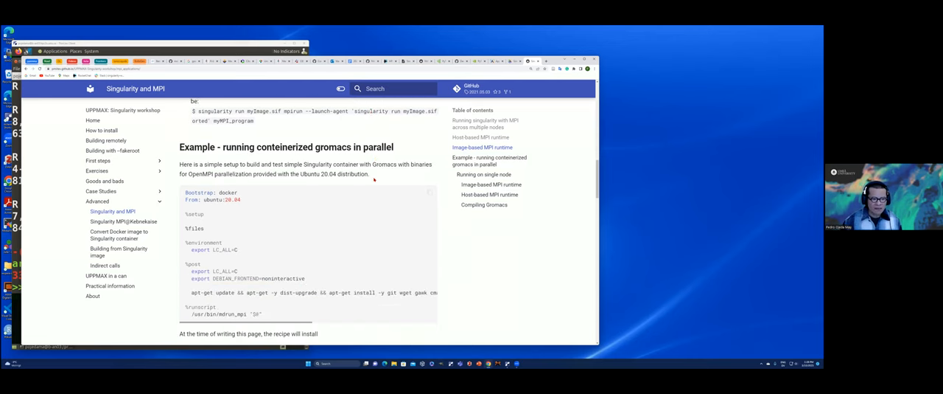
pyautogui.scroll(-3)
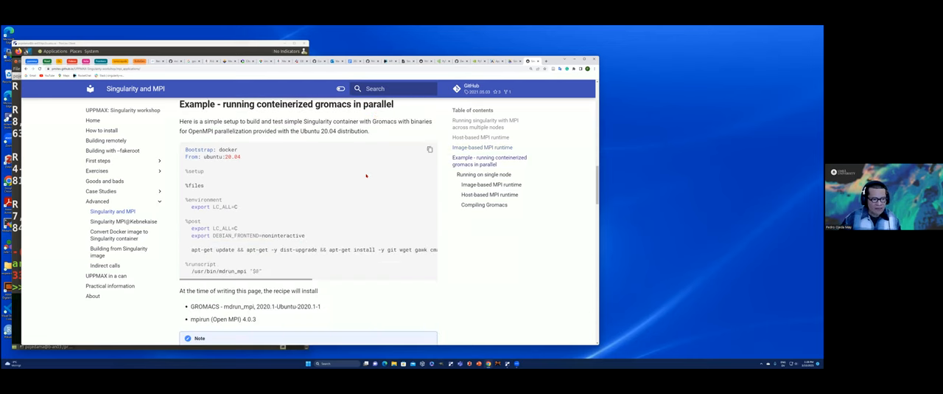
pyautogui.moveTo(370, 174)
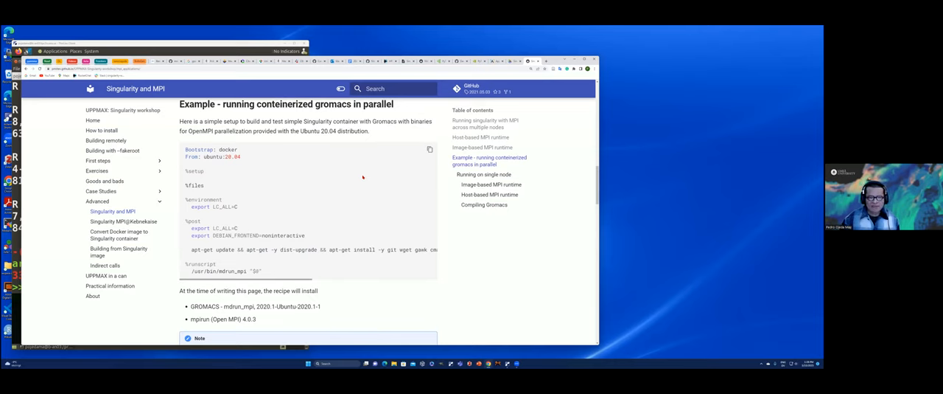
pyautogui.moveTo(396, 140)
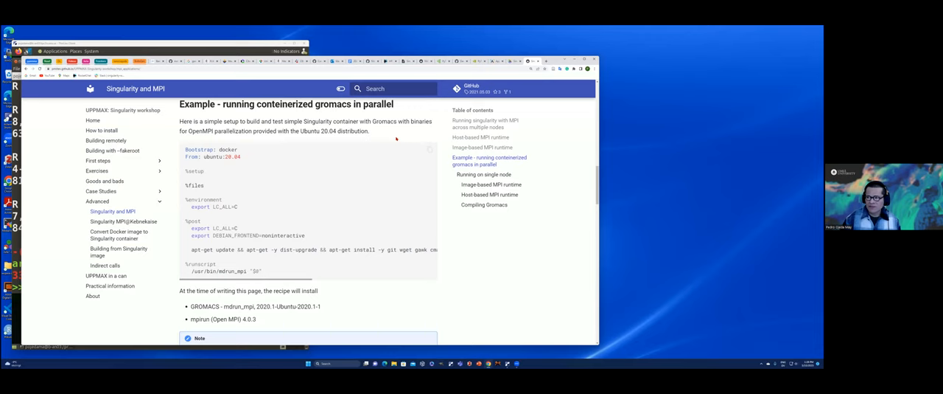
pyautogui.moveTo(401, 135)
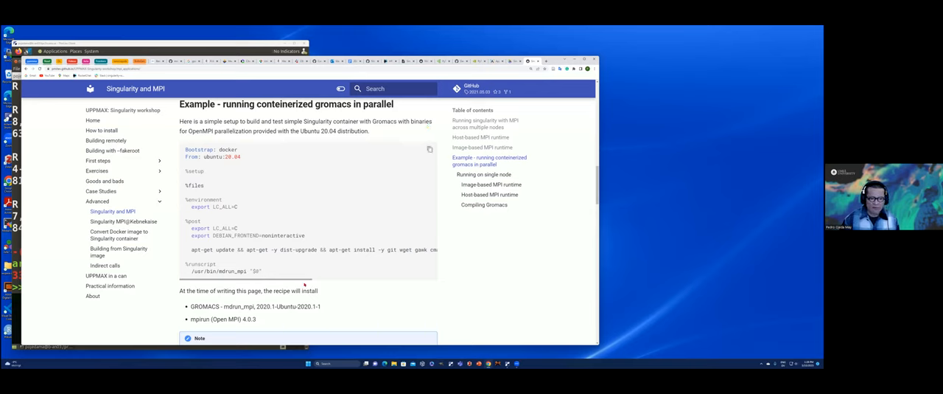
pyautogui.scroll(-3)
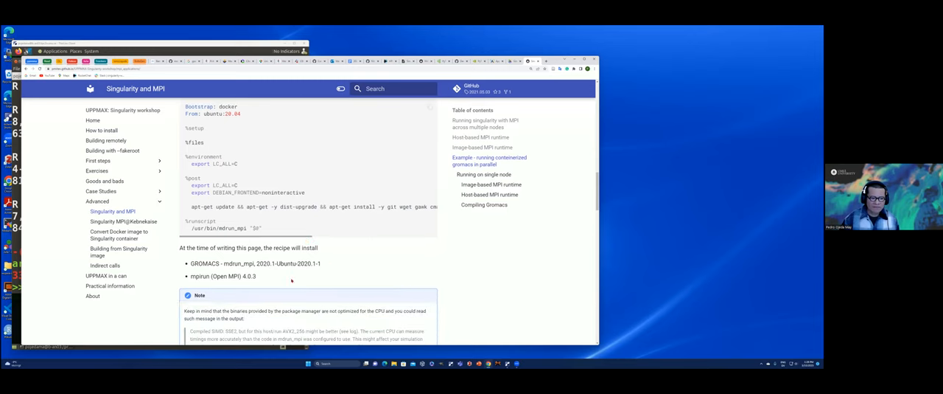
pyautogui.scroll(-3)
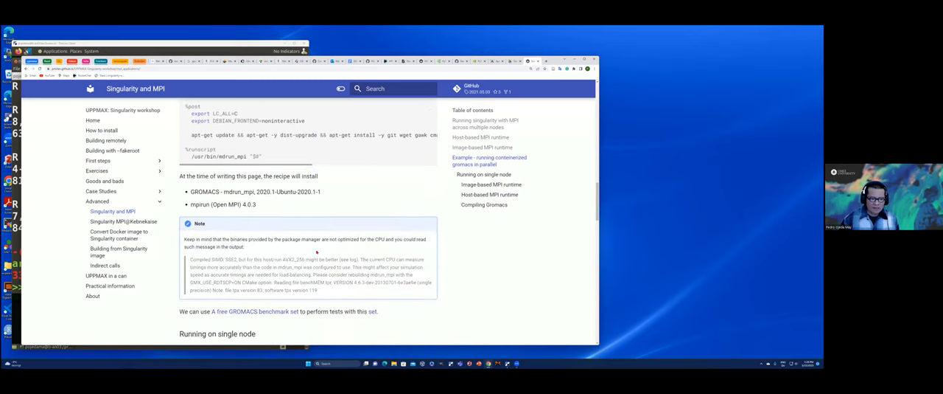
pyautogui.scroll(-3)
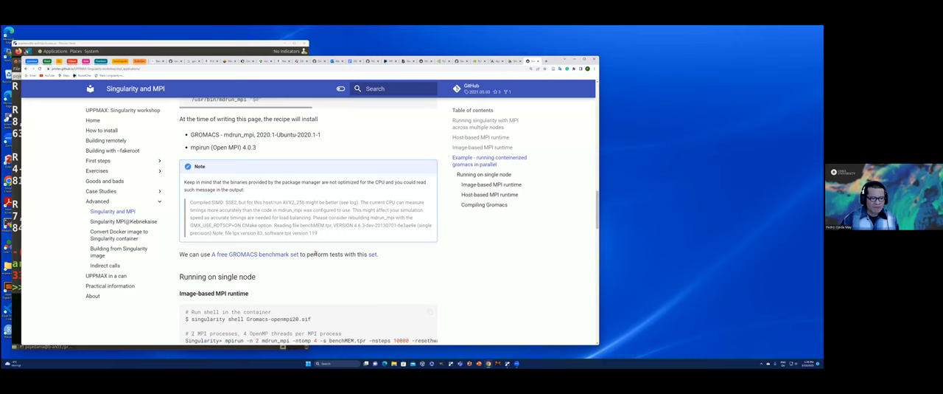
pyautogui.scroll(-3)
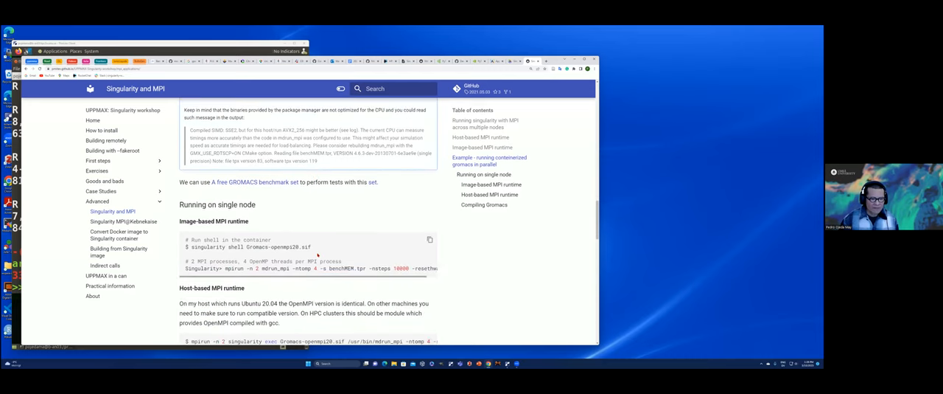
pyautogui.scroll(-3)
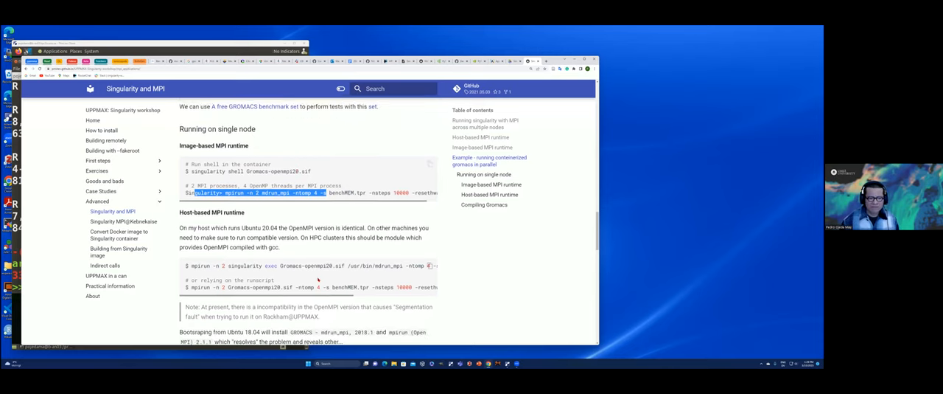
pyautogui.scroll(-3)
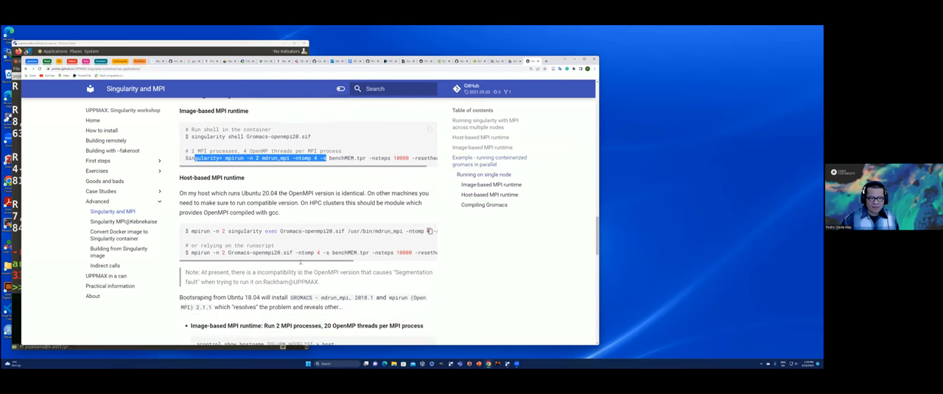
pyautogui.scroll(-3)
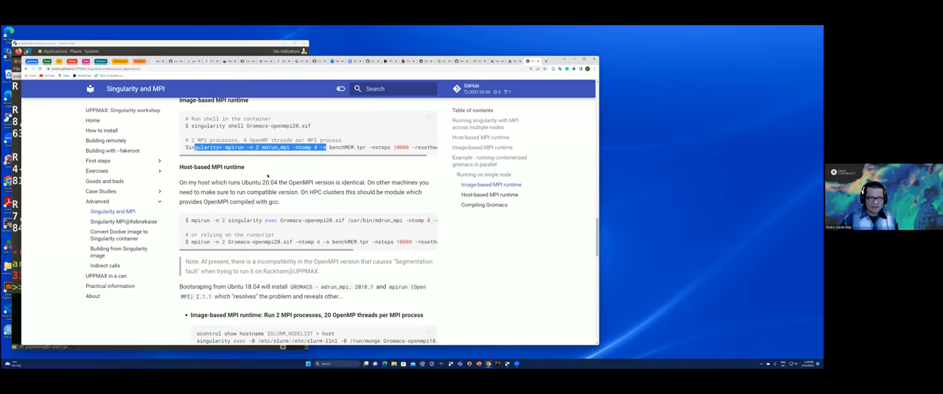
pyautogui.scroll(-3)
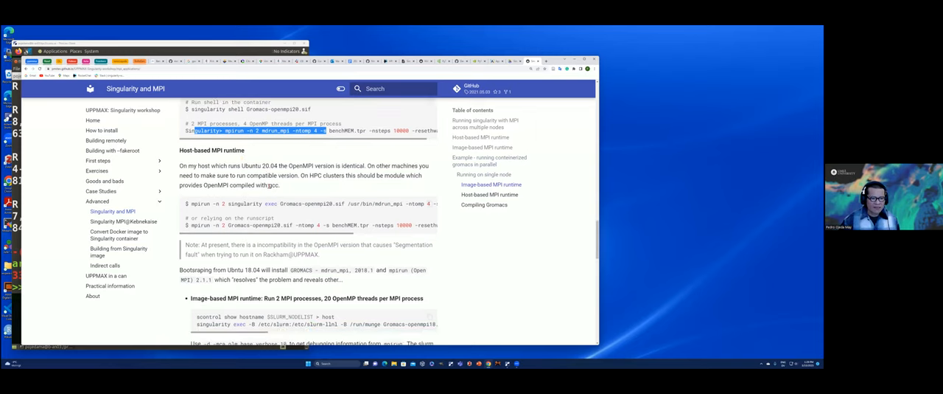
pyautogui.scroll(-3)
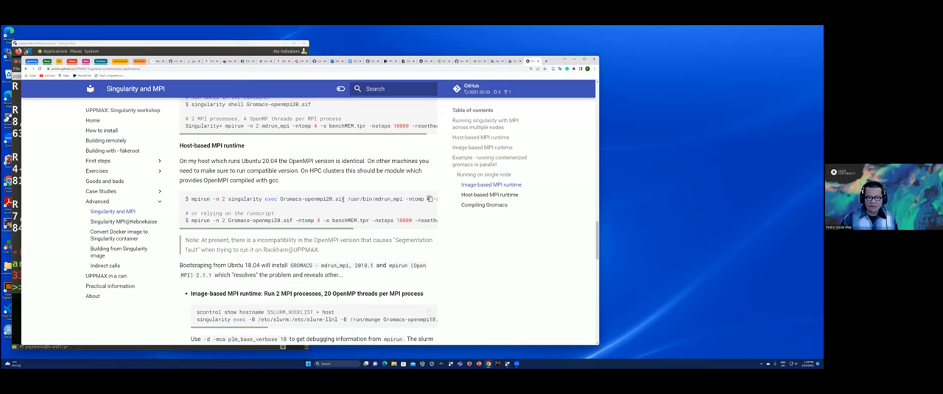
pyautogui.doubleClick(319, 197)
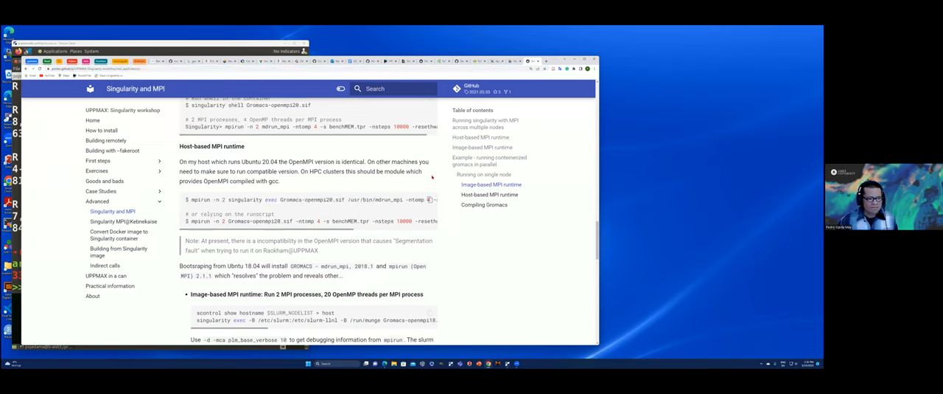
pyautogui.scroll(-3)
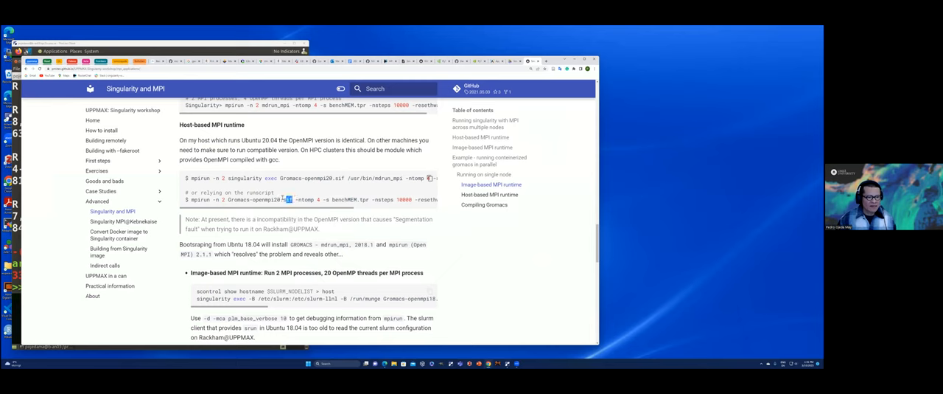
# Highlight the container image name, then scroll past the Ubuntu 18.04 SLURM error logs.
pyautogui.doubleClick(258, 199)
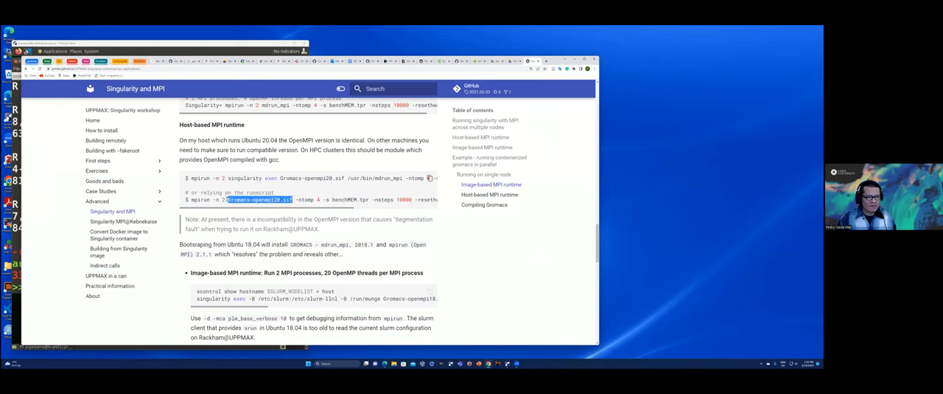
pyautogui.moveTo(227, 193)
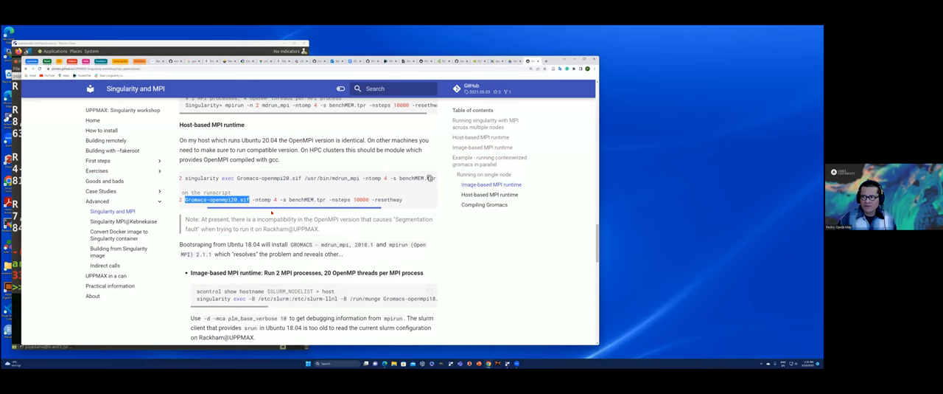
pyautogui.scroll(-3)
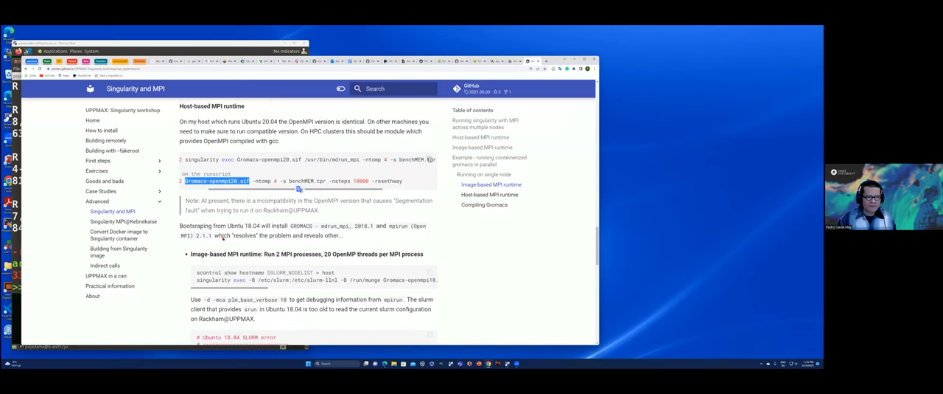
pyautogui.scroll(-3)
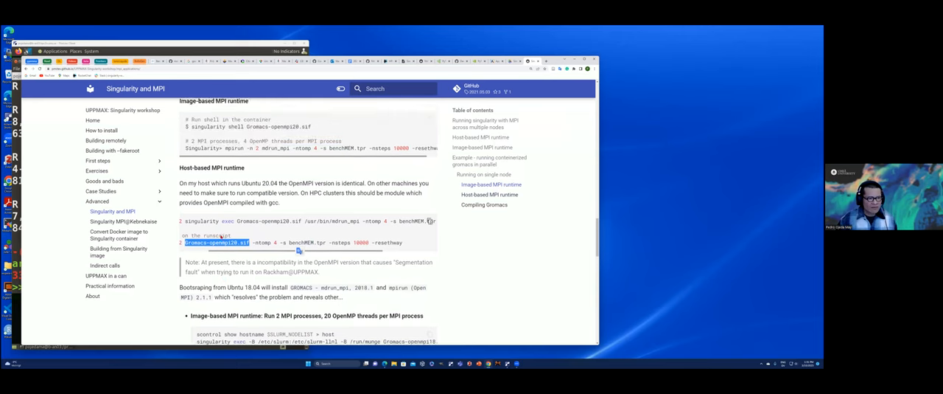
pyautogui.scroll(-3)
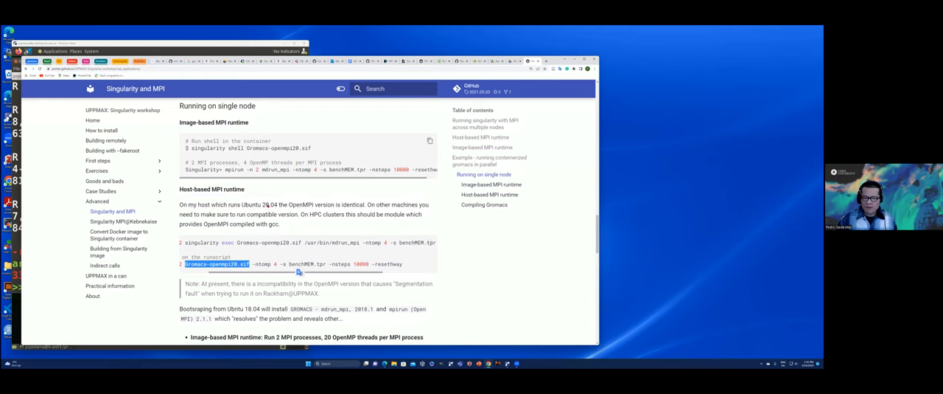
pyautogui.scroll(-3)
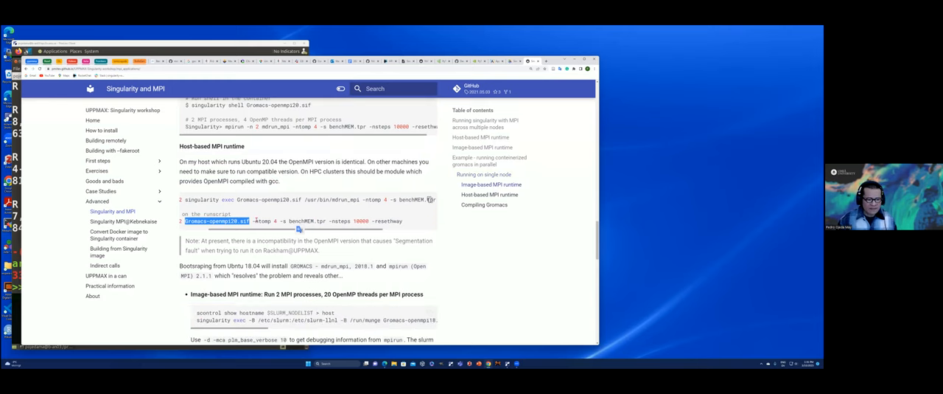
pyautogui.scroll(-3)
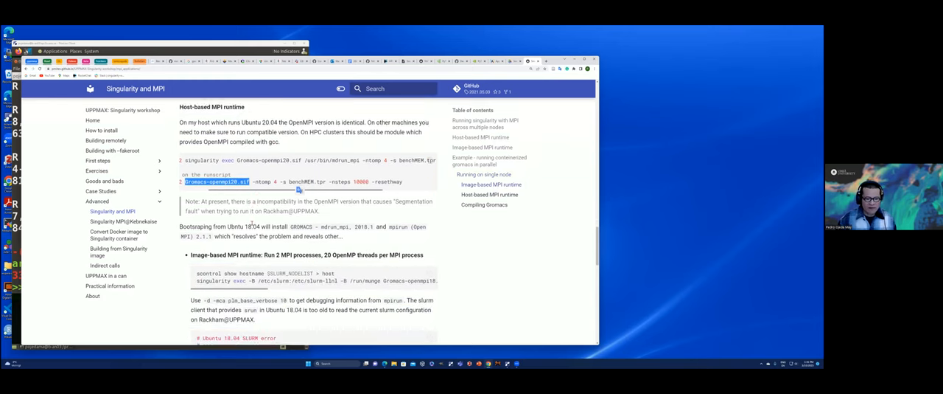
pyautogui.scroll(-3)
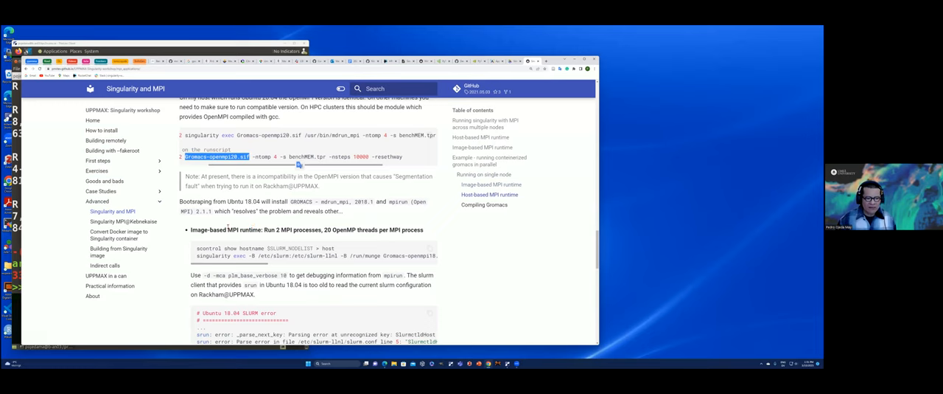
pyautogui.scroll(-3)
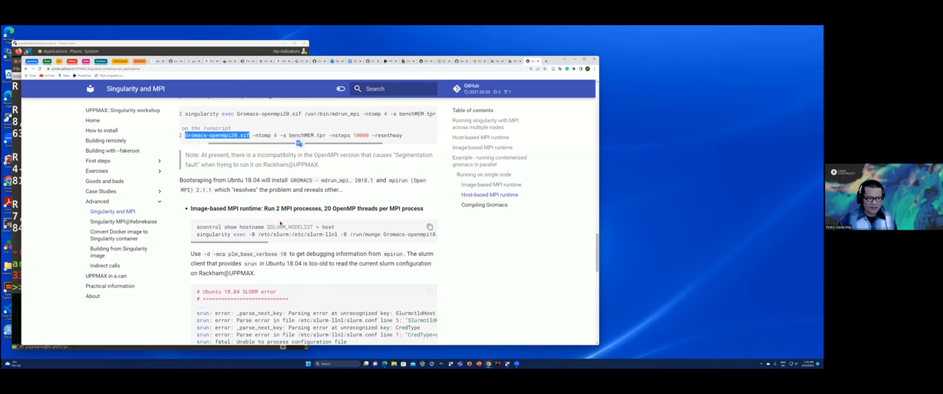
# Scroll past the 20.04 segmentation fault output to the host-based mpirun authentication problems.
pyautogui.scroll(-3)
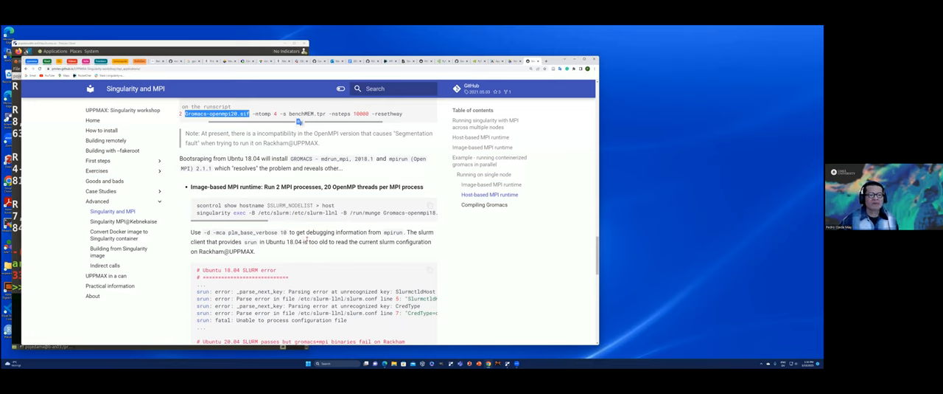
pyautogui.scroll(-3)
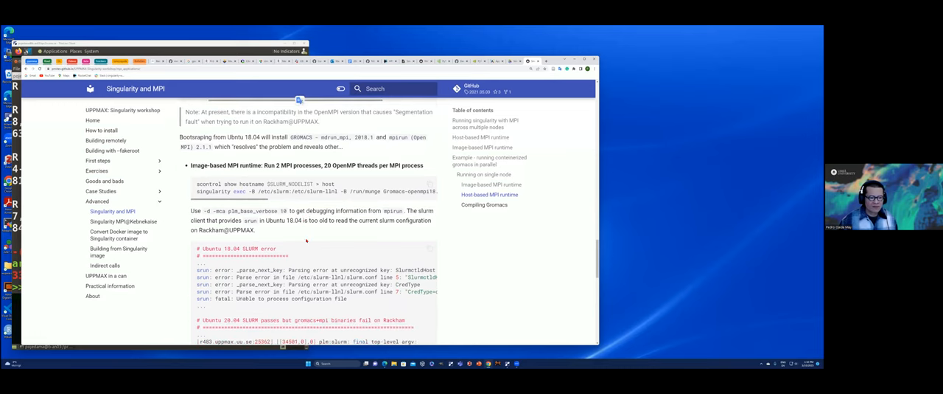
pyautogui.scroll(-3)
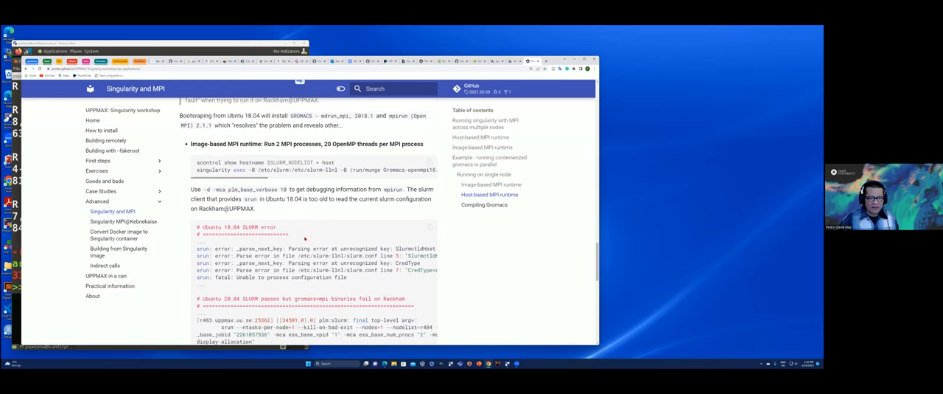
pyautogui.scroll(-3)
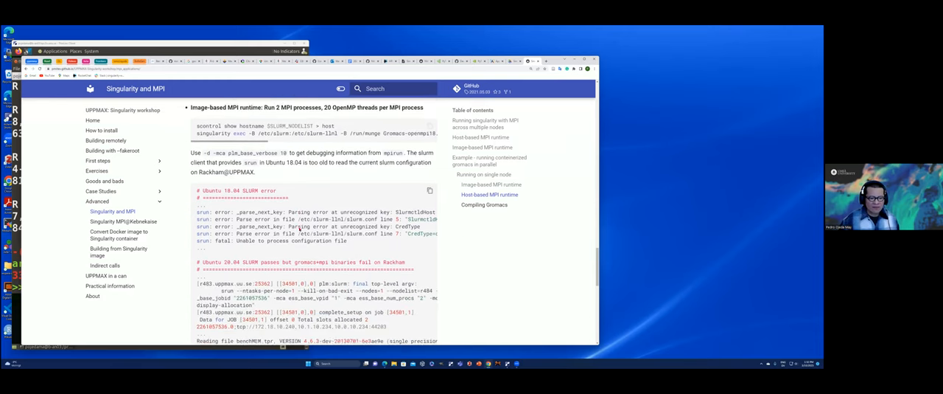
pyautogui.scroll(-3)
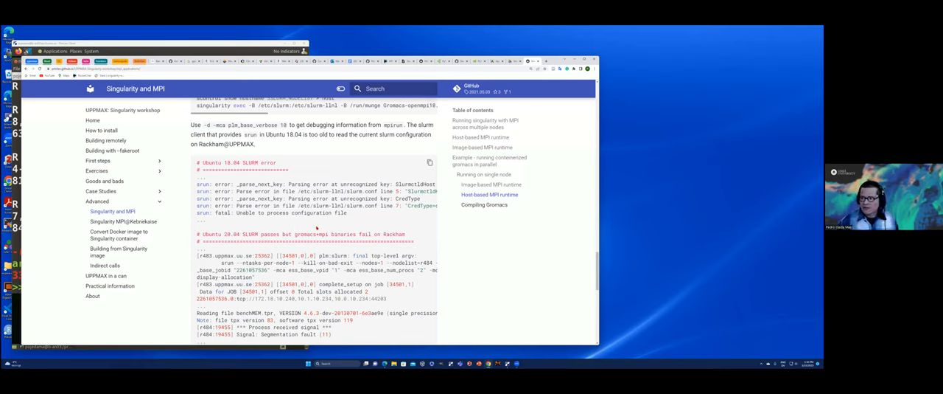
pyautogui.moveTo(336, 223)
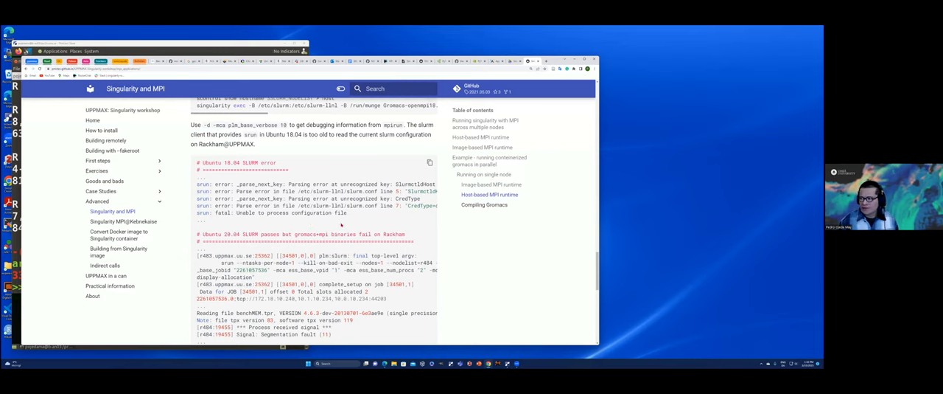
pyautogui.scroll(-3)
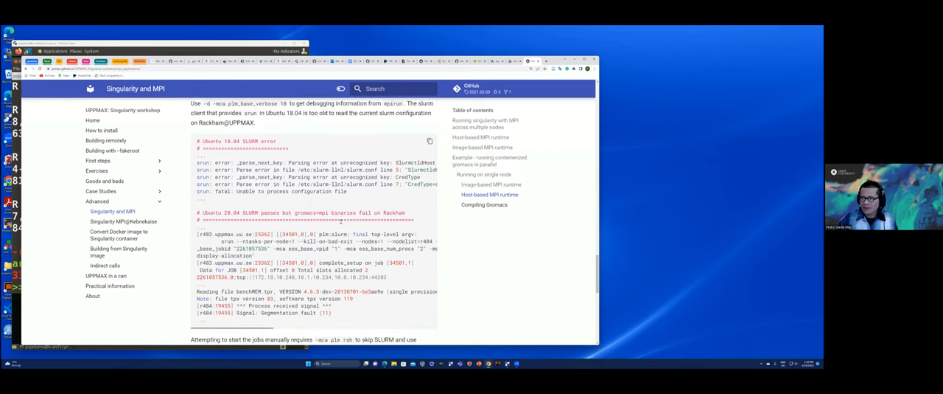
pyautogui.scroll(-3)
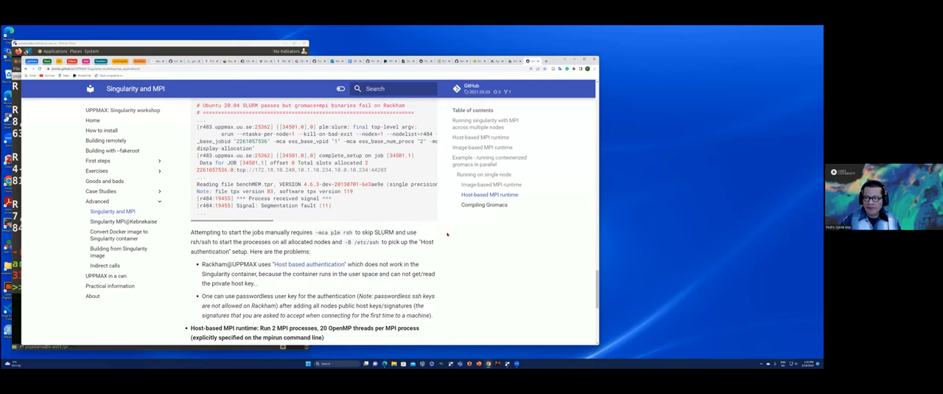
pyautogui.moveTo(441, 235)
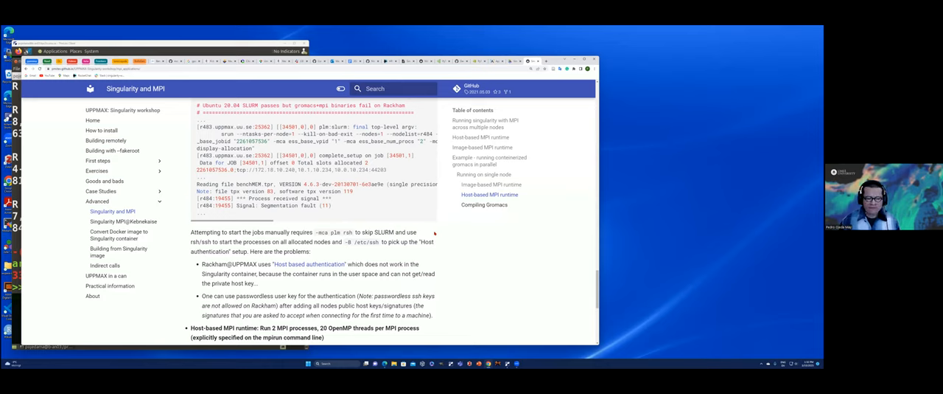
# Scroll to Compiling Gromacs and expand the collapsed recipe admonition.
pyautogui.scroll(-3)
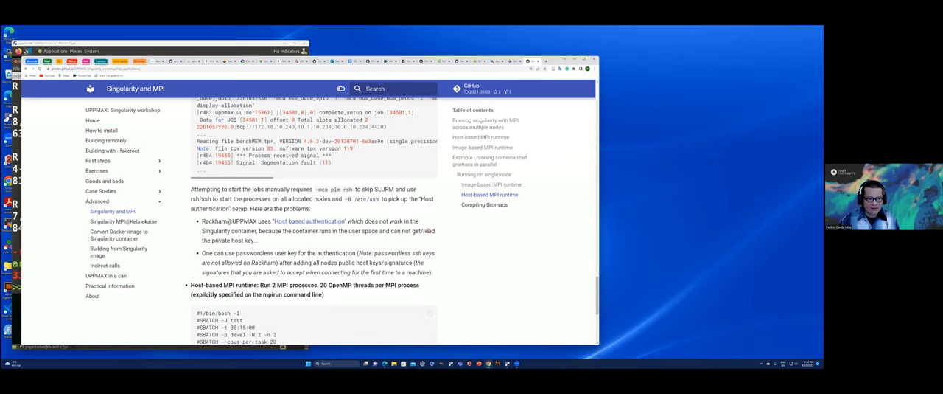
pyautogui.scroll(-3)
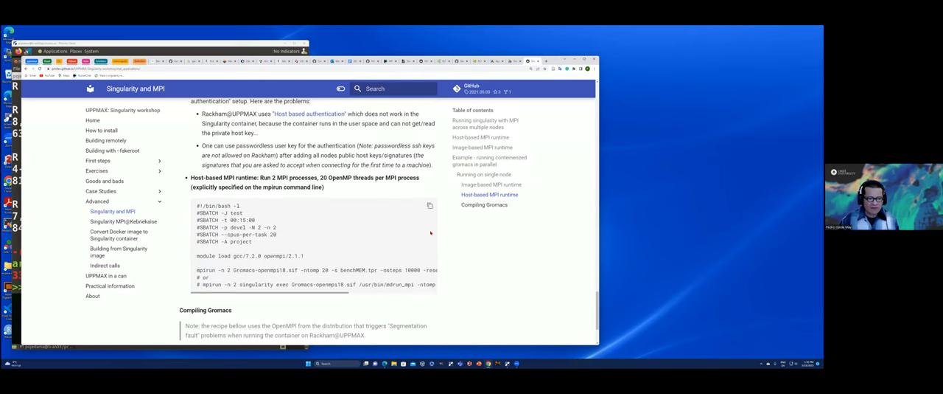
pyautogui.scroll(-3)
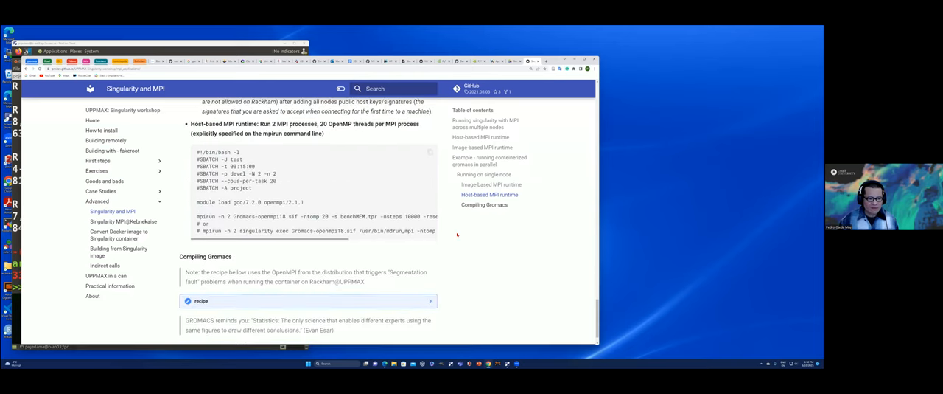
pyautogui.scroll(-3)
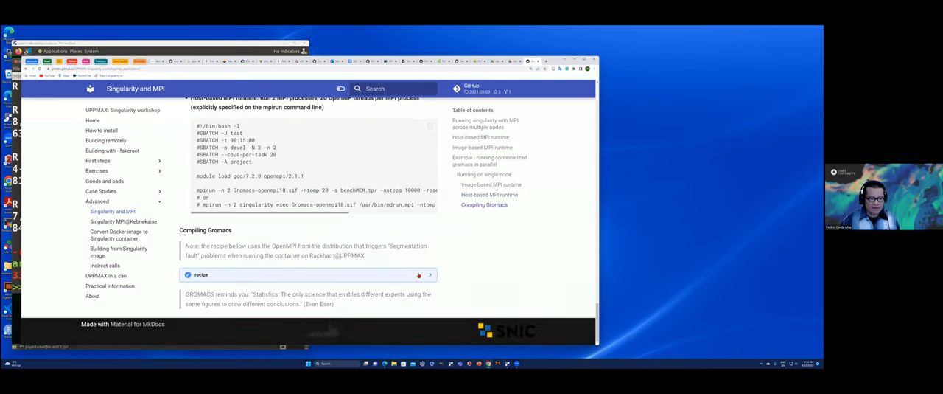
pyautogui.click(201, 275)
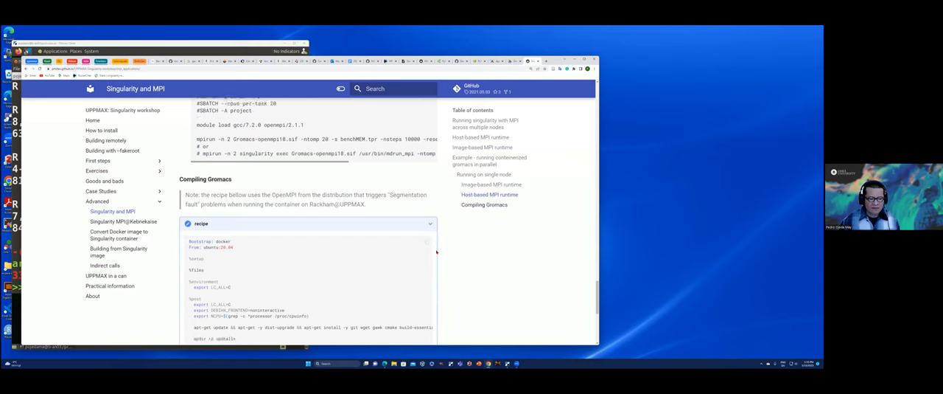
# Scroll through the expanded Gromacs recipe's build commands.
pyautogui.scroll(-3)
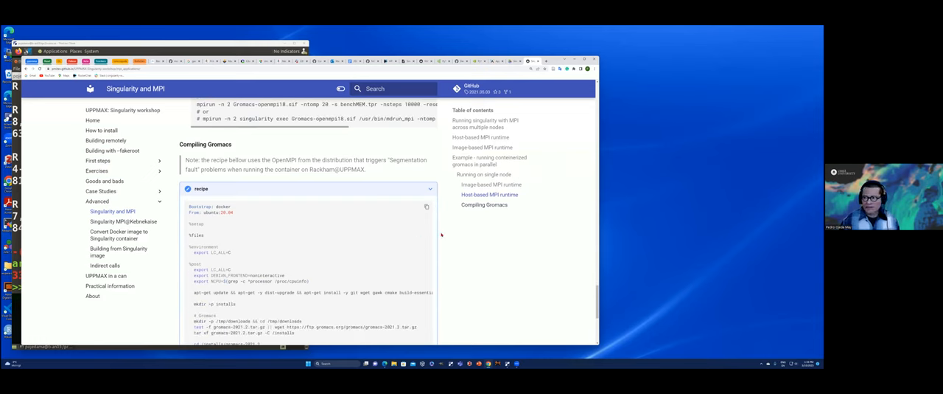
pyautogui.scroll(-3)
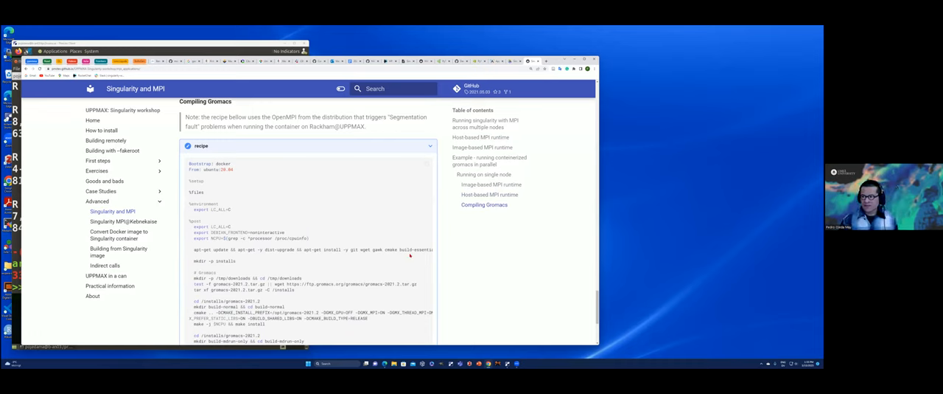
pyautogui.scroll(-3)
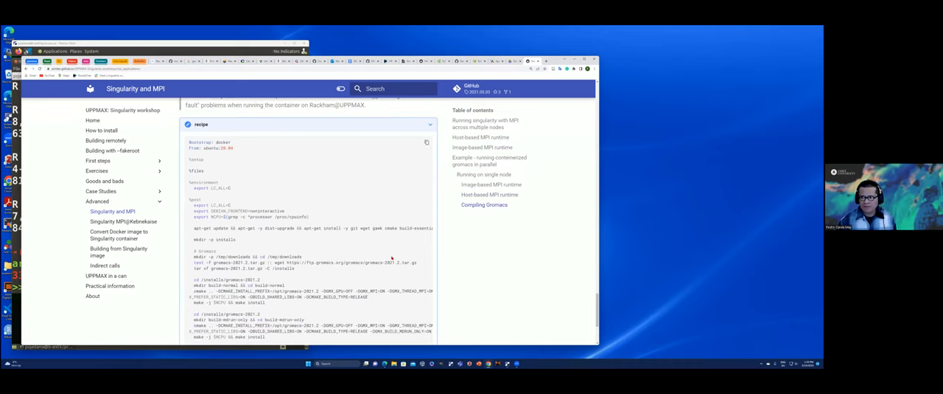
pyautogui.scroll(-3)
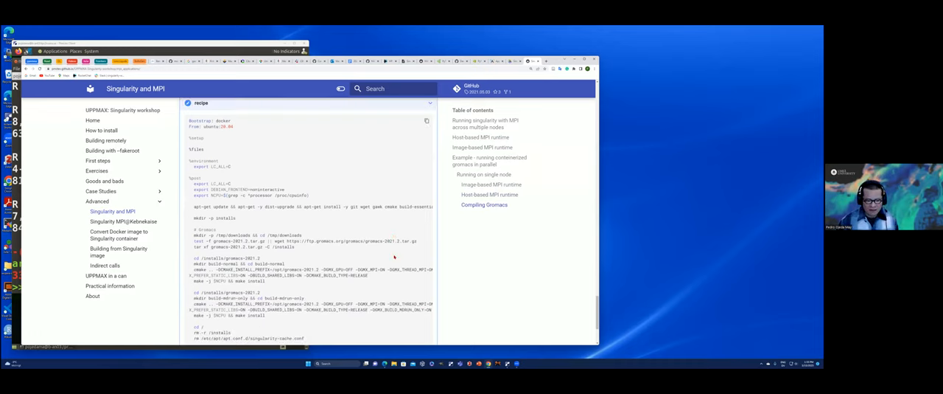
pyautogui.scroll(-3)
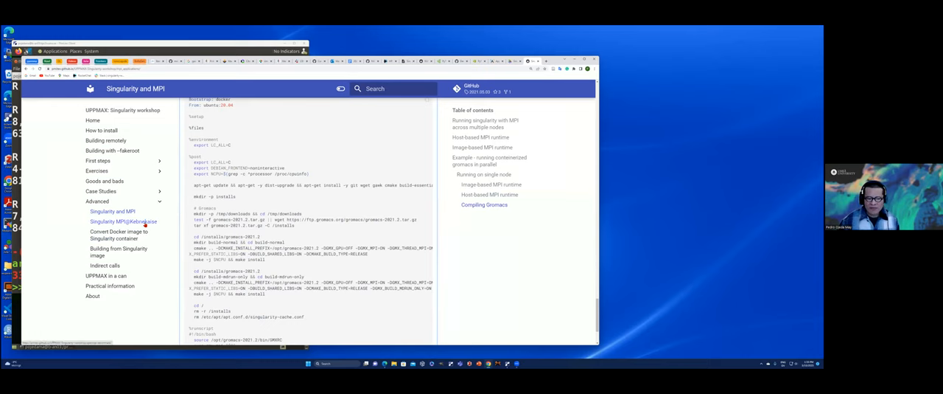
# Go to the Singularity MPI on Kebnekaise page and highlight the osu_benchmarks.def script name.
pyautogui.click(124, 221)
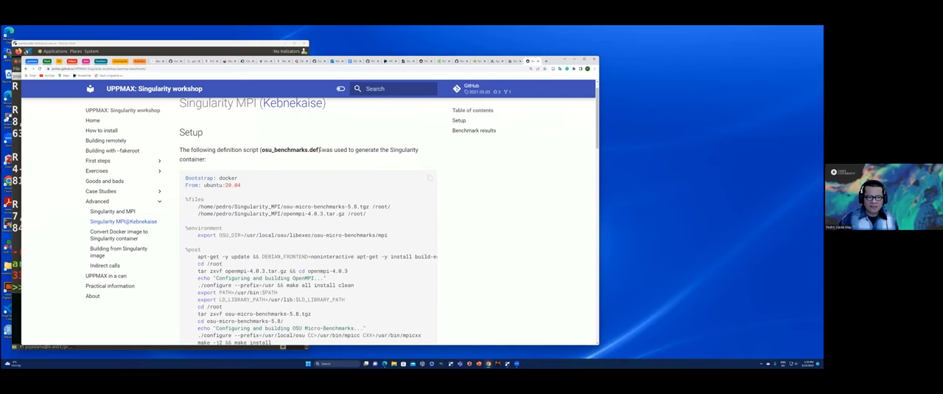
pyautogui.doubleClick(289, 151)
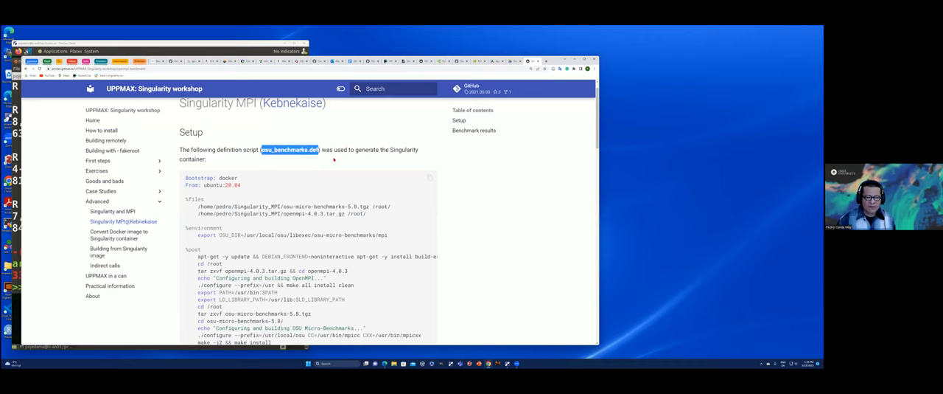
pyautogui.moveTo(357, 150)
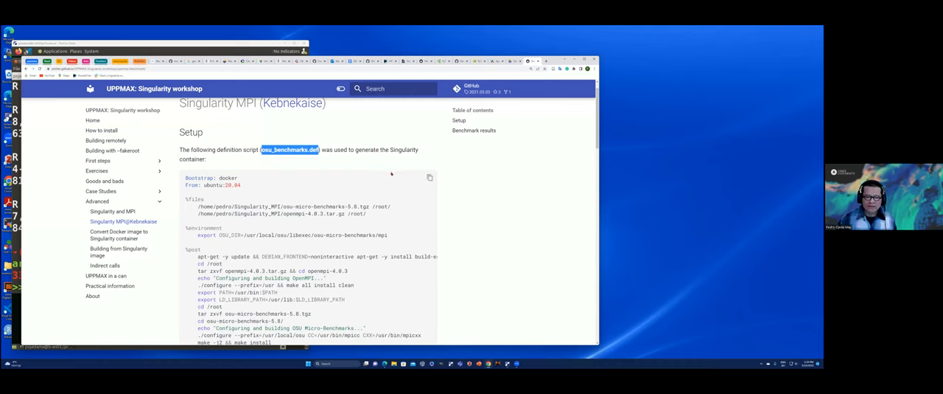
pyautogui.moveTo(396, 177)
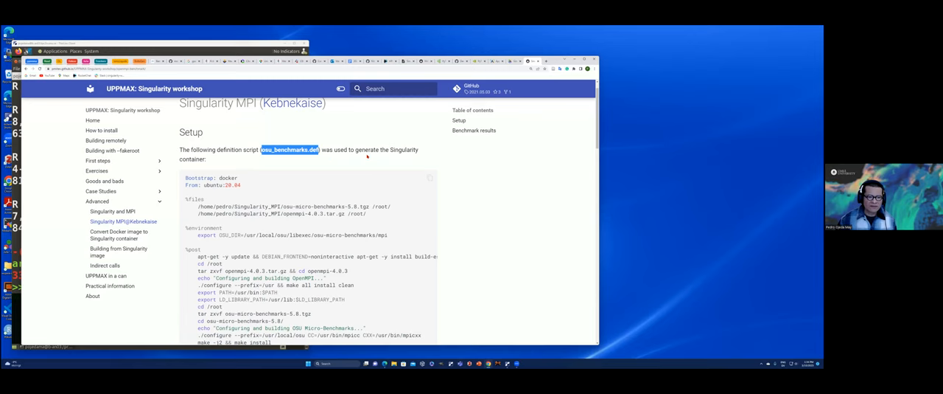
pyautogui.scroll(-3)
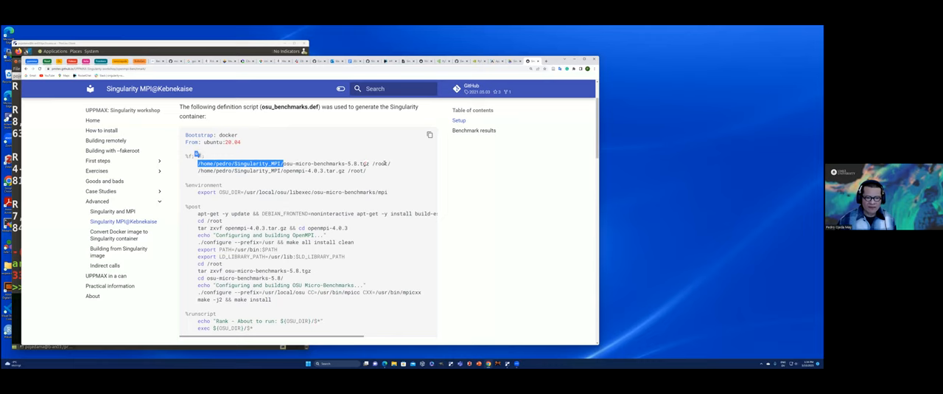
pyautogui.moveTo(361, 171)
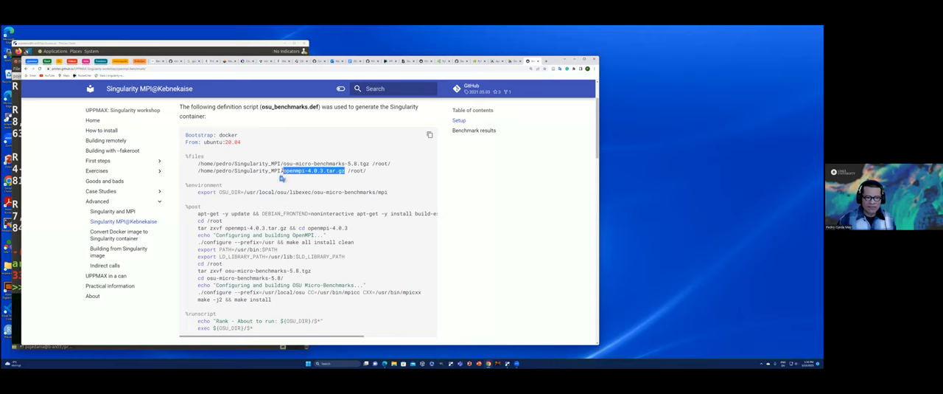
# Highlight the openmpi archive path and scroll through the recipe's setup section.
pyautogui.click(309, 171)
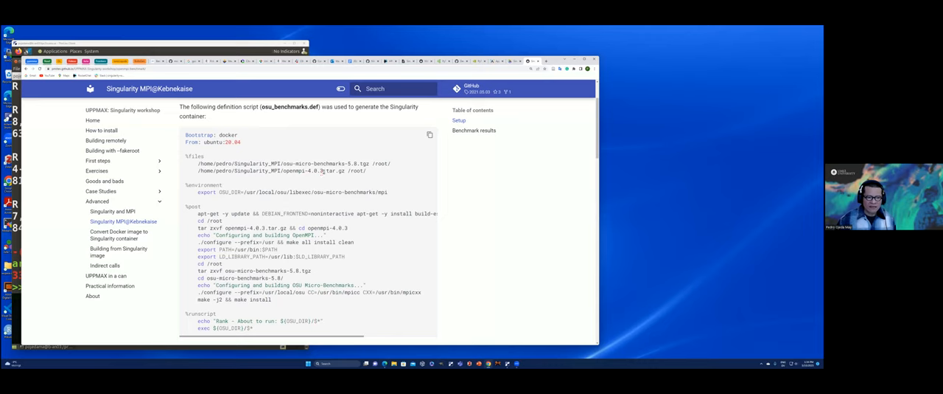
pyautogui.doubleClick(316, 171)
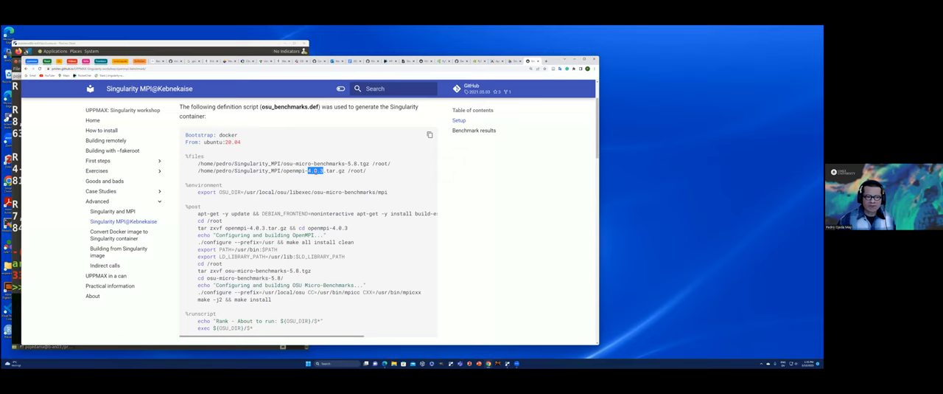
pyautogui.scroll(-3)
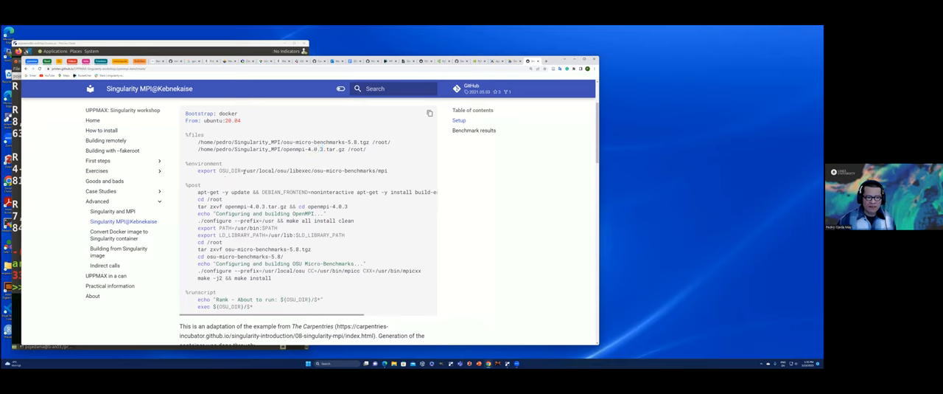
# Highlight the OSU benchmarks install path and the micro-benchmarks build commands.
pyautogui.doubleClick(259, 171)
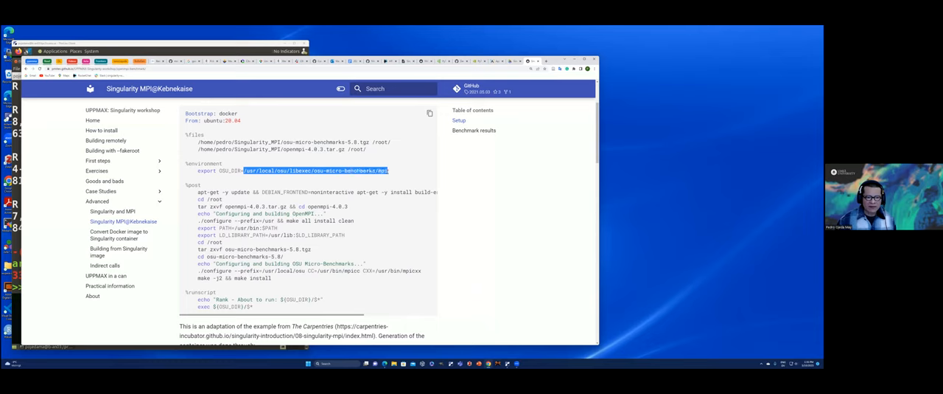
pyautogui.moveTo(383, 180)
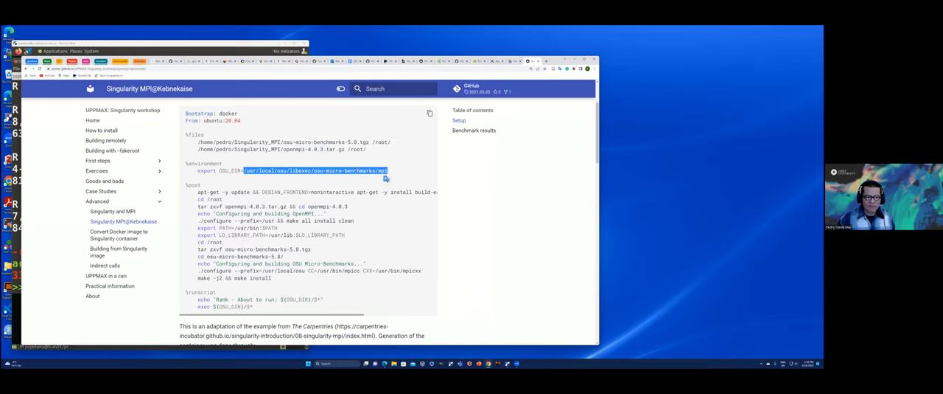
pyautogui.scroll(-3)
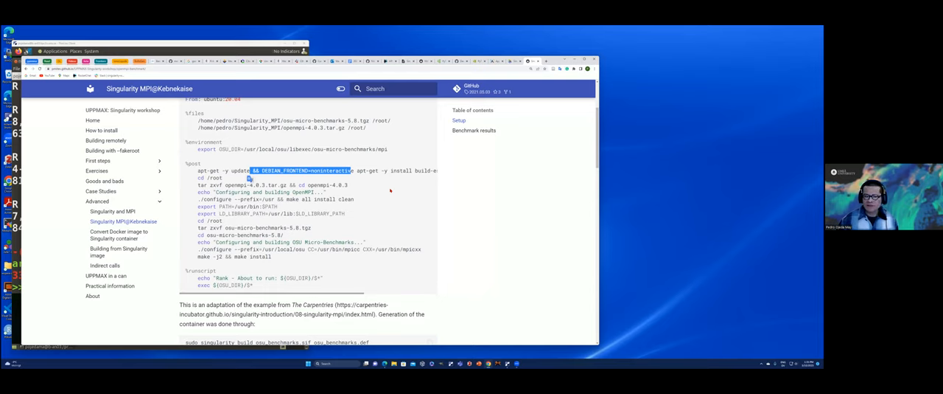
pyautogui.moveTo(372, 186)
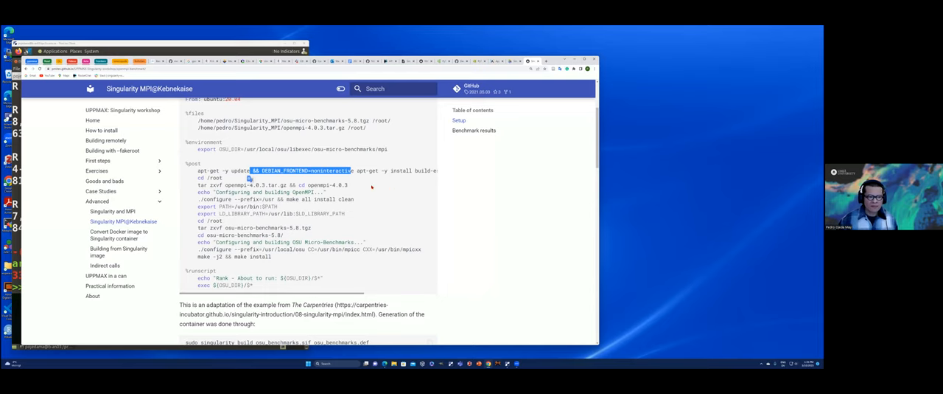
pyautogui.scroll(-3)
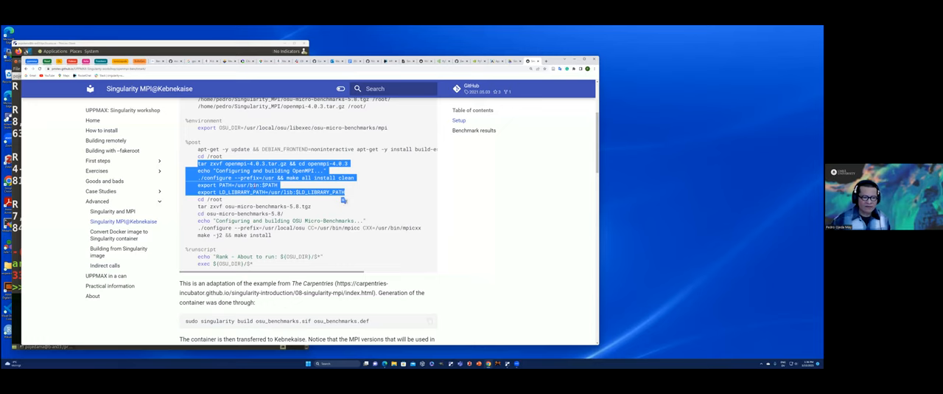
pyautogui.scroll(-3)
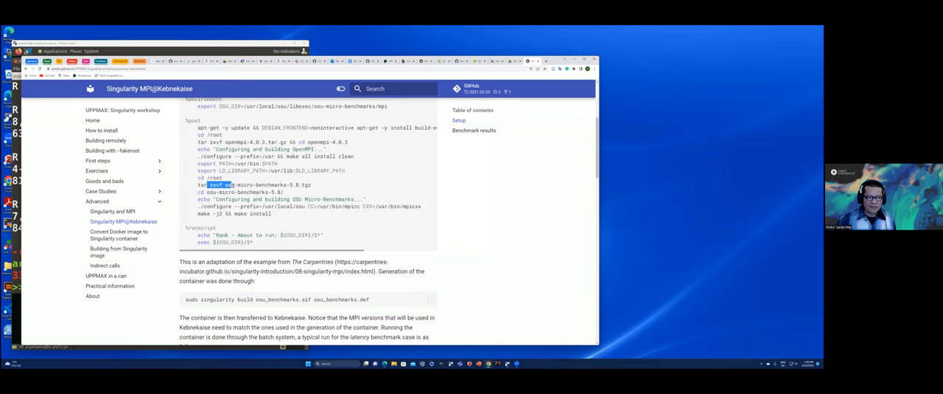
pyautogui.moveTo(229, 184); pyautogui.dragTo(309, 184)
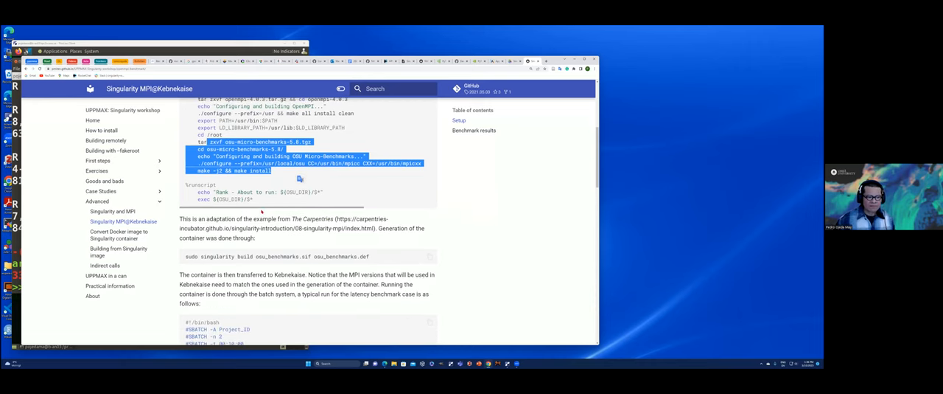
# Scroll past the build command to the Kebnekaise latency batch script and start of Benchmark results.
pyautogui.scroll(-3)
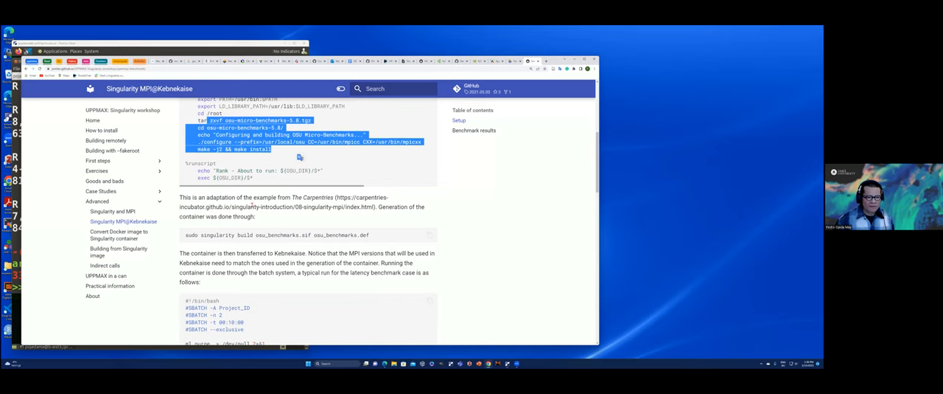
pyautogui.scroll(-3)
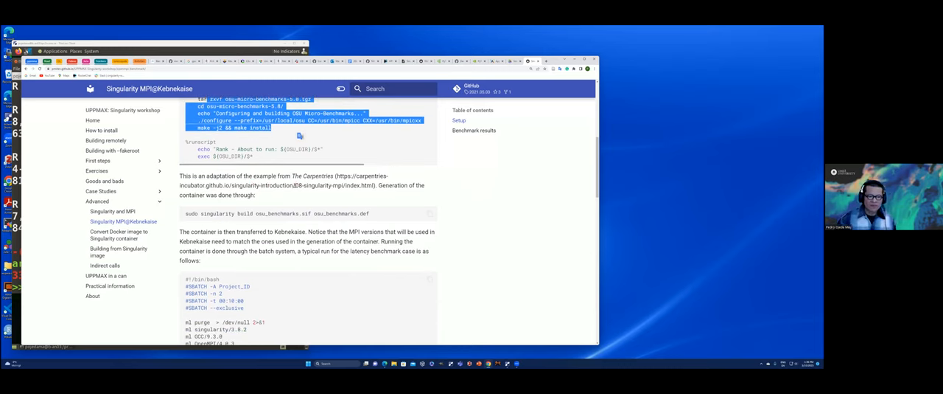
pyautogui.scroll(-3)
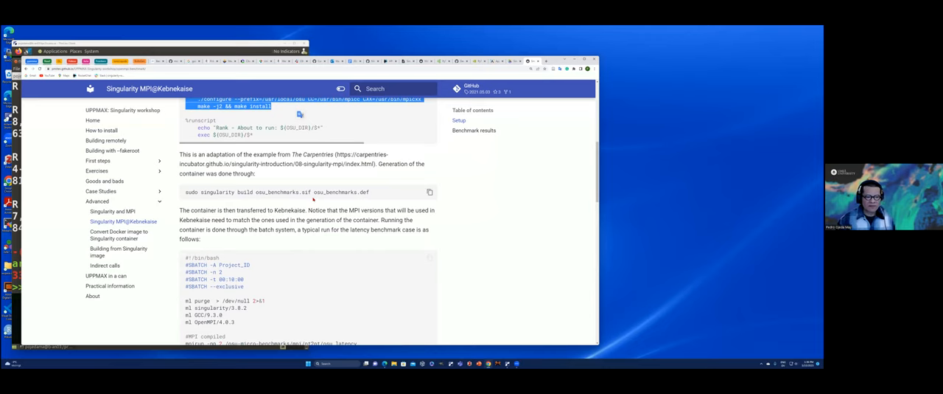
pyautogui.scroll(-3)
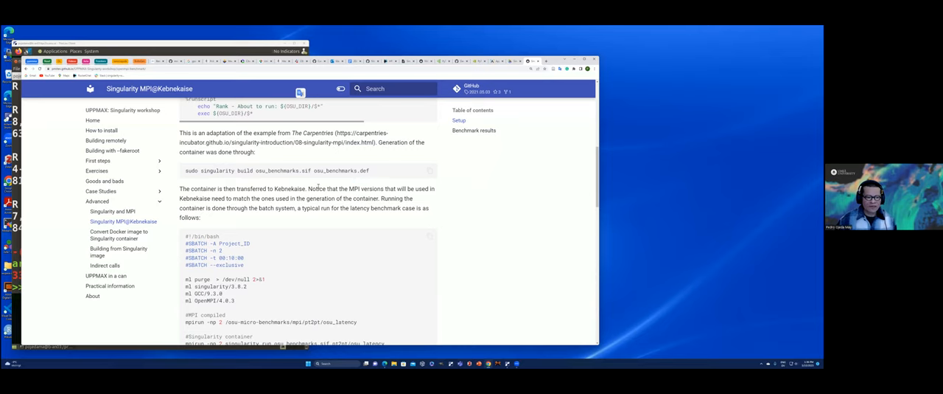
pyautogui.moveTo(251, 195)
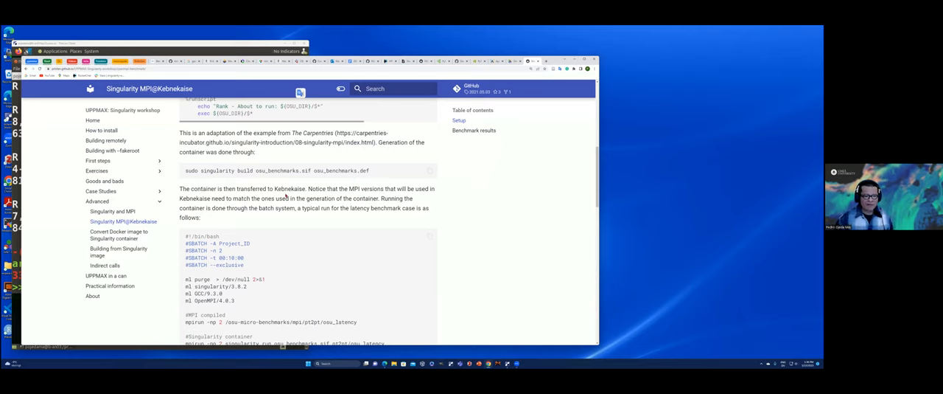
pyautogui.scroll(-3)
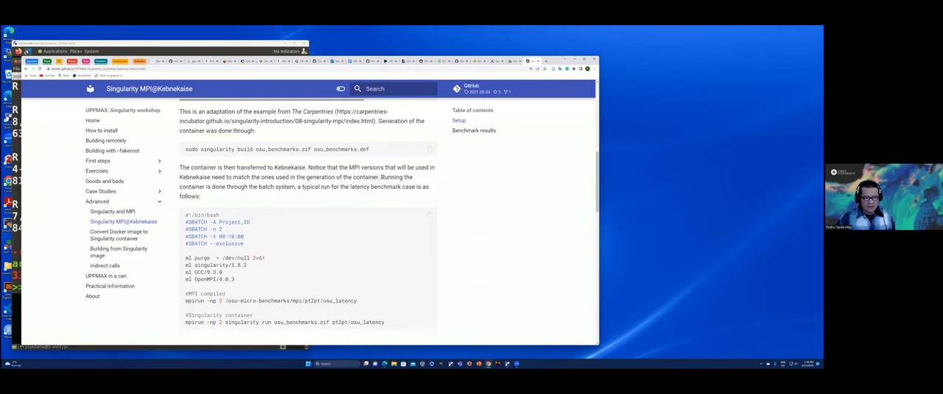
pyautogui.scroll(-3)
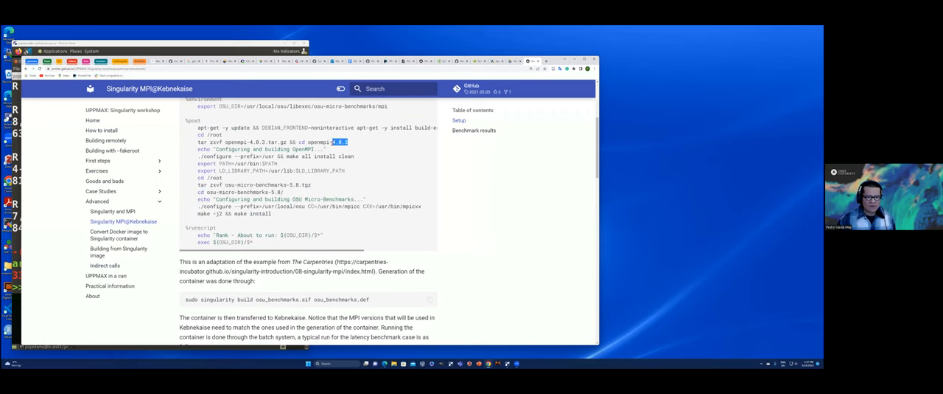
pyautogui.scroll(-3)
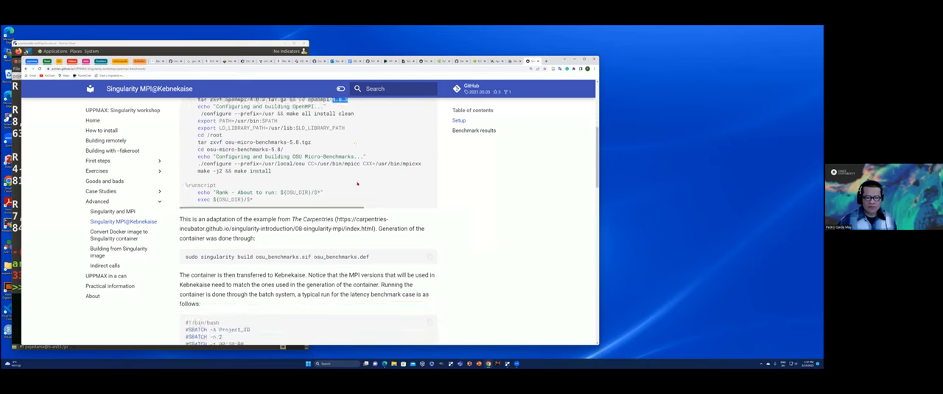
pyautogui.scroll(-3)
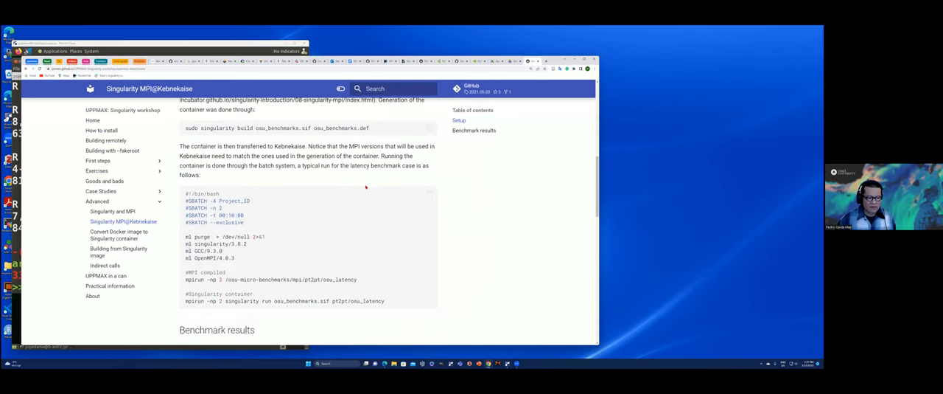
pyautogui.scroll(-3)
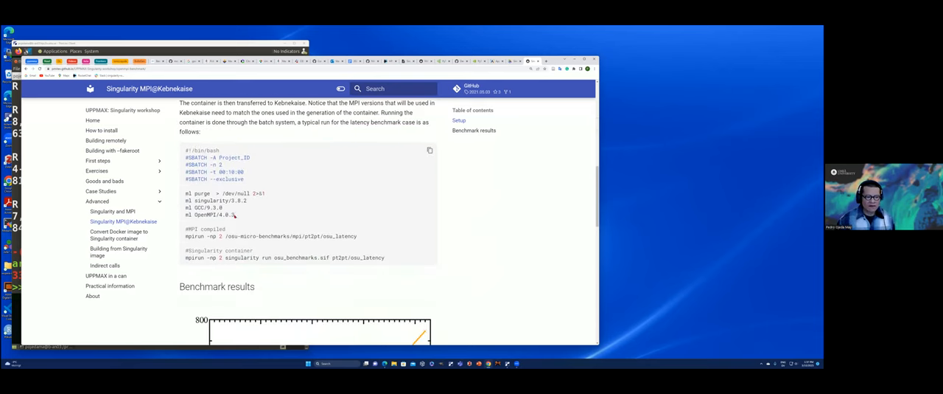
# Highlight the 'ml singularity' line and the singularity mpirun latency command, reaching the benchmark plot legend.
pyautogui.doubleClick(224, 215)
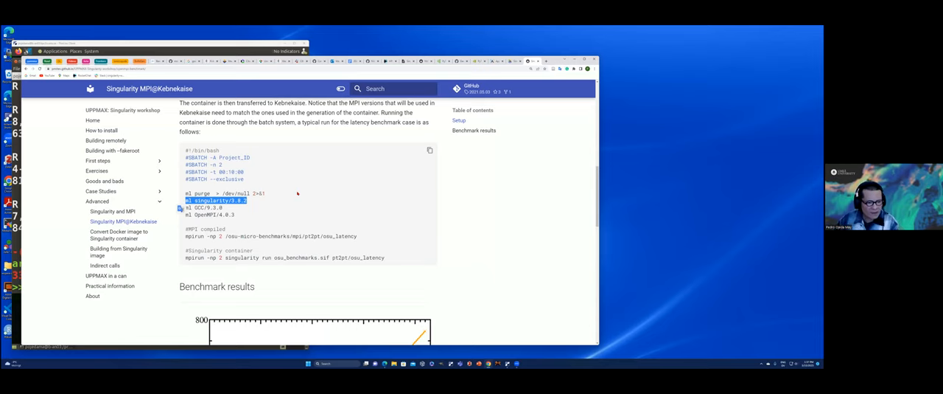
pyautogui.scroll(-3)
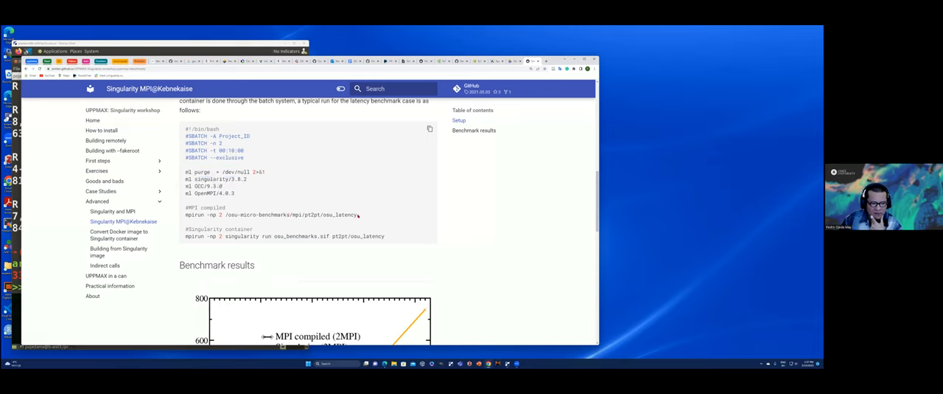
pyautogui.moveTo(186, 215); pyautogui.dragTo(360, 216)
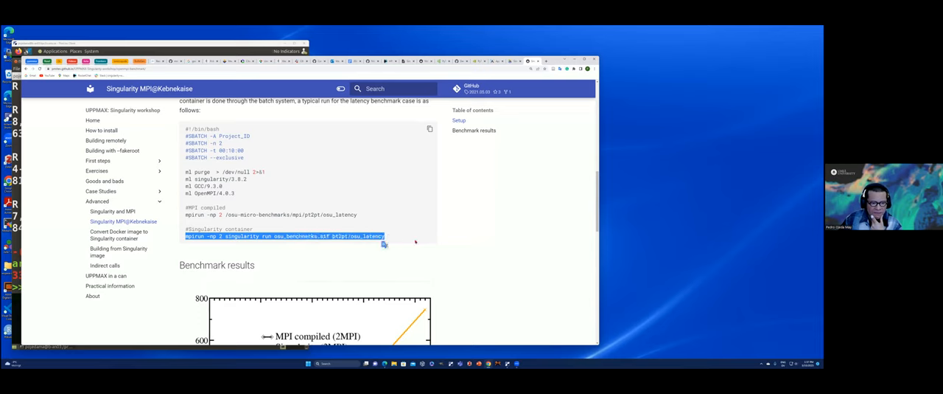
pyautogui.scroll(-3)
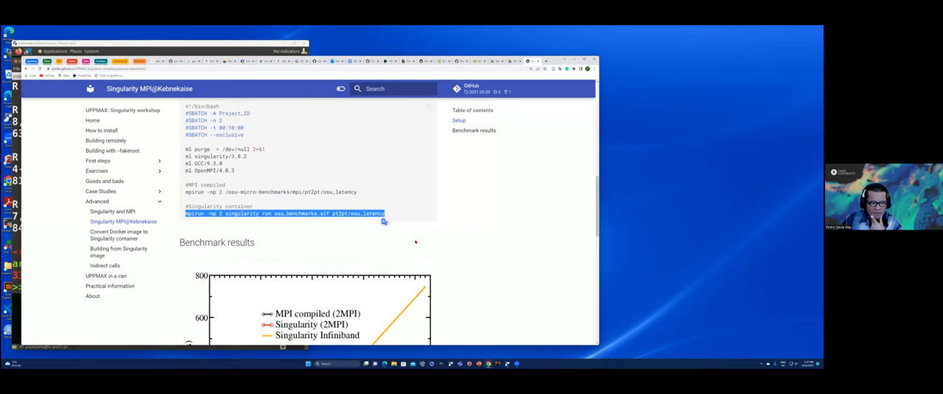
pyautogui.scroll(-3)
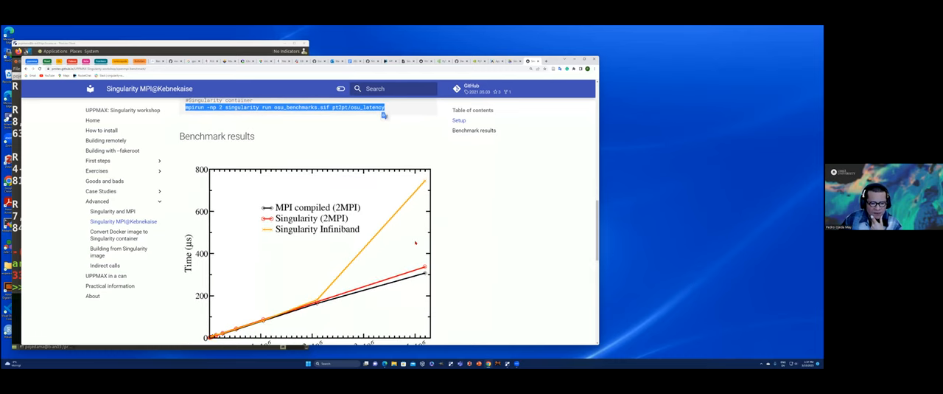
pyautogui.scroll(-3)
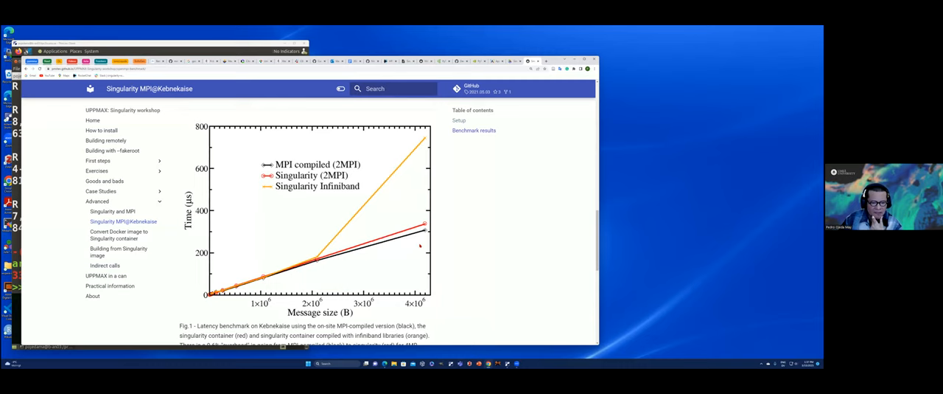
pyautogui.scroll(-3)
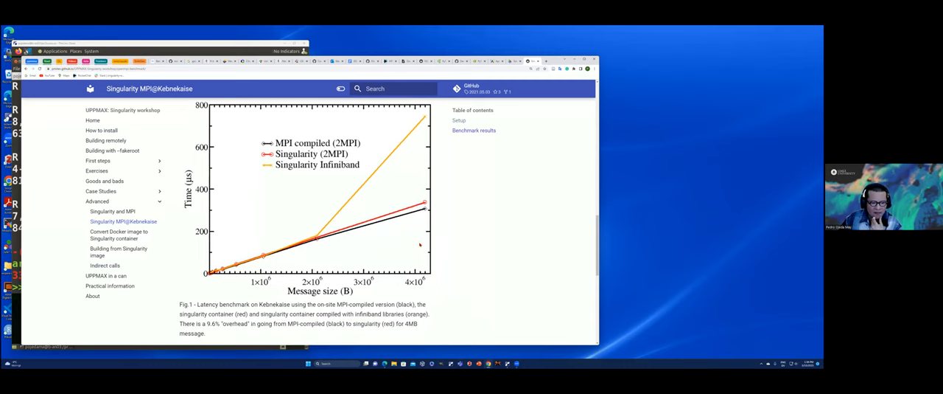
pyautogui.moveTo(351, 252)
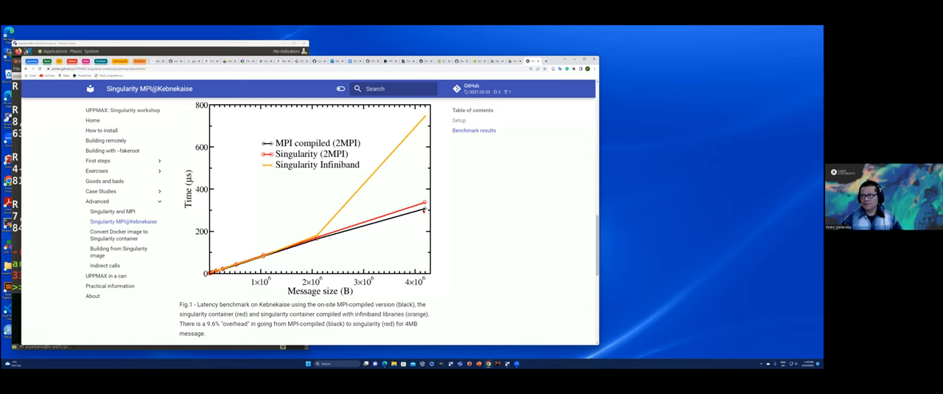
pyautogui.moveTo(405, 227)
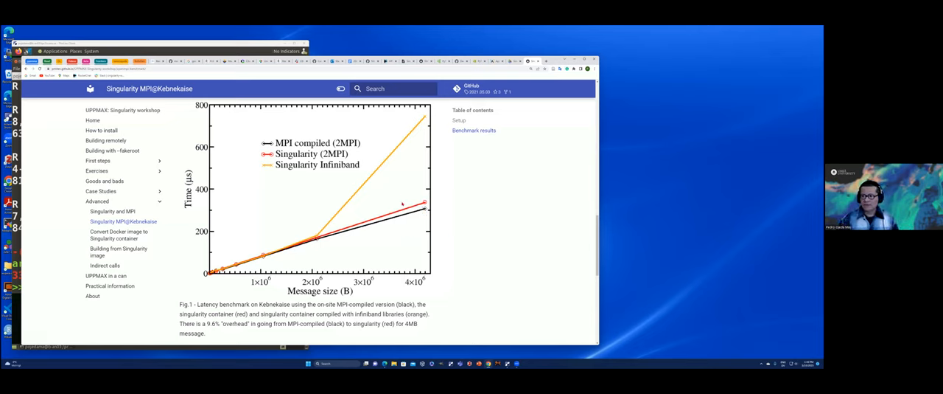
pyautogui.moveTo(435, 251)
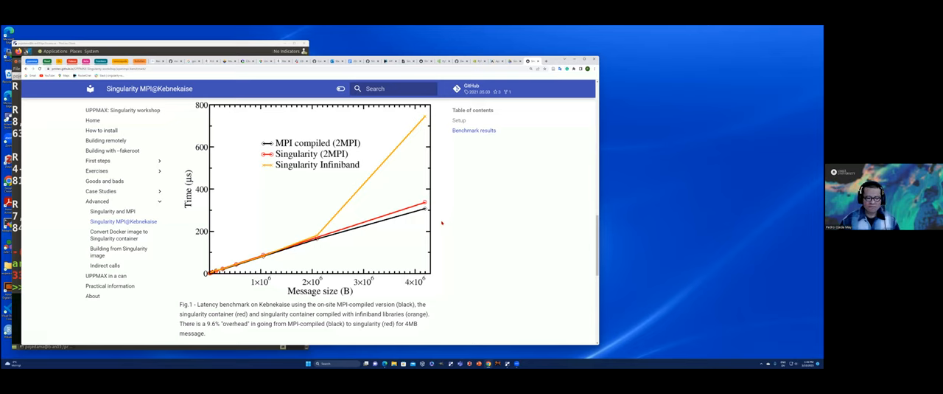
pyautogui.moveTo(440, 227)
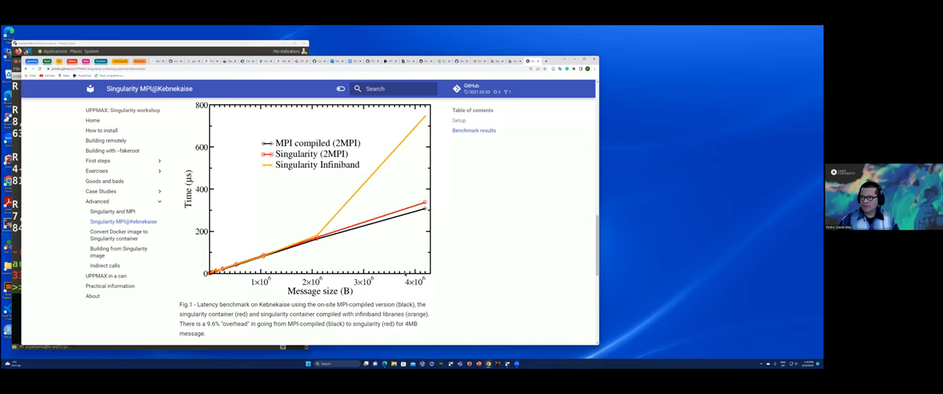
# Scroll down to Fig. 2, the all-to-all benchmark plot with its Apptainer overhead caption.
pyautogui.scroll(-3)
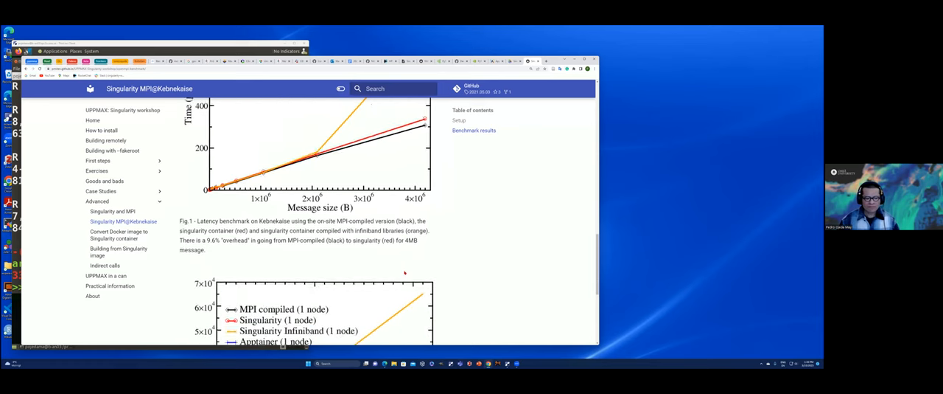
pyautogui.scroll(-3)
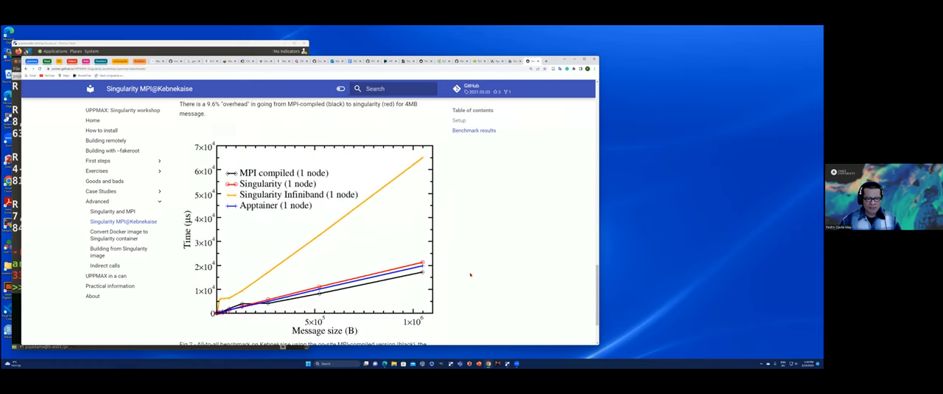
pyautogui.scroll(-3)
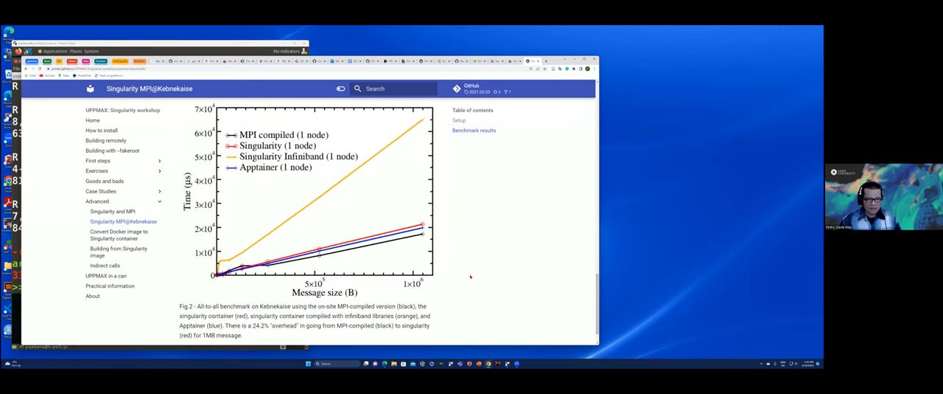
pyautogui.moveTo(451, 268)
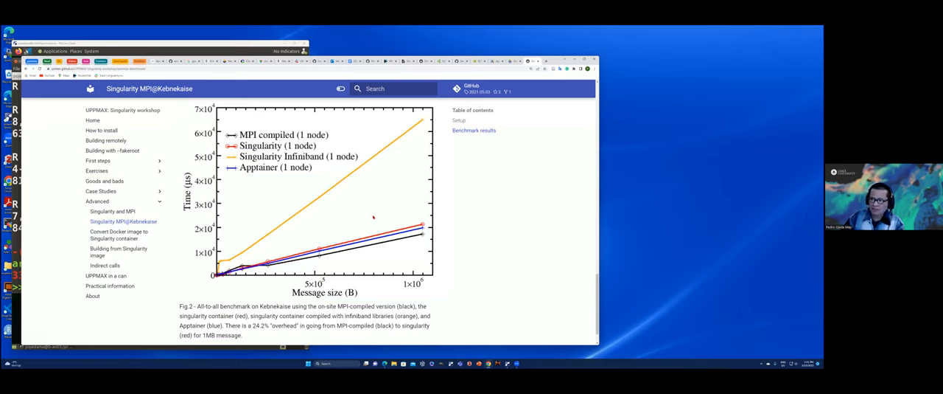
pyautogui.moveTo(435, 213)
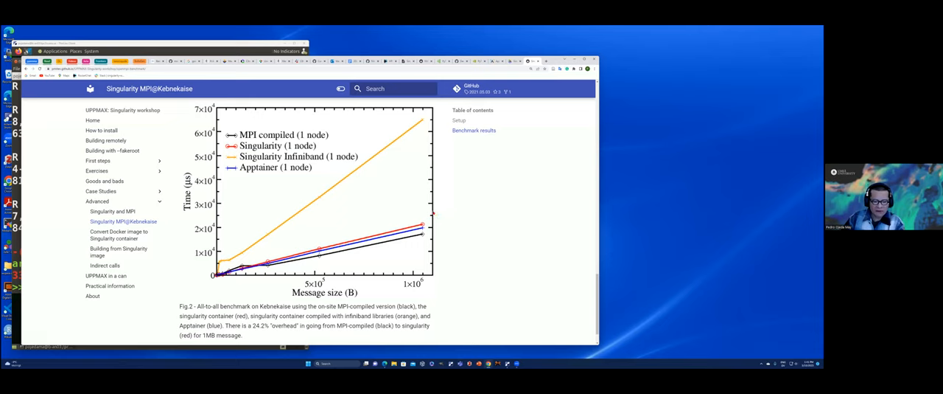
pyautogui.moveTo(398, 192)
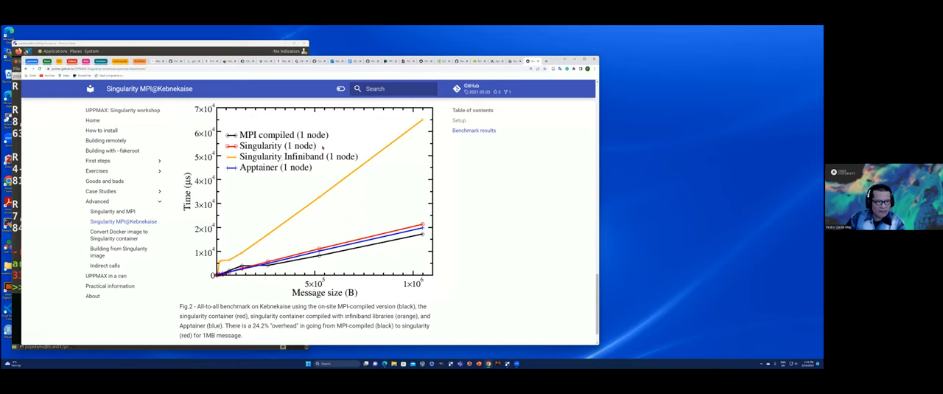
pyautogui.moveTo(401, 198)
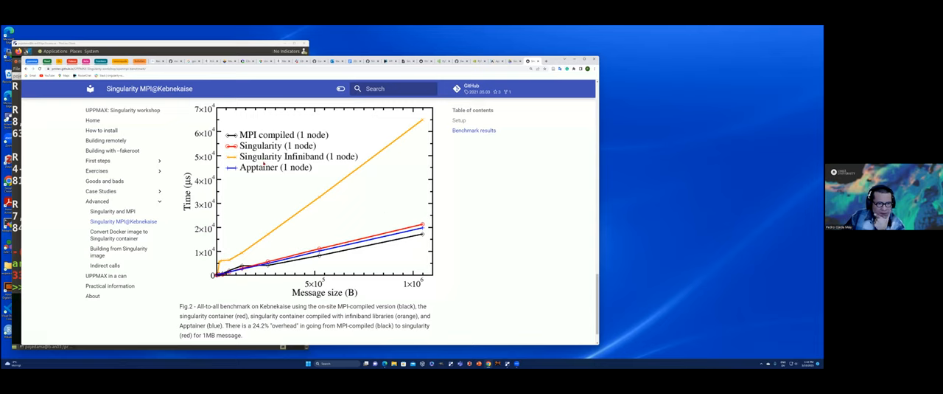
pyautogui.moveTo(259, 177)
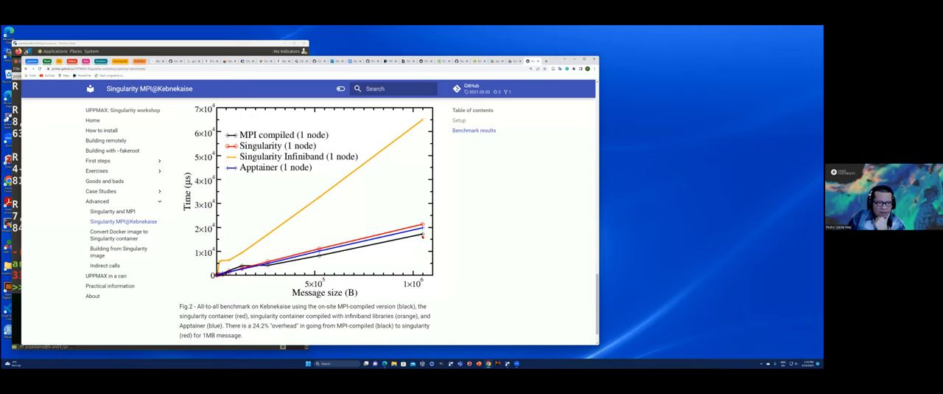
pyautogui.moveTo(460, 242)
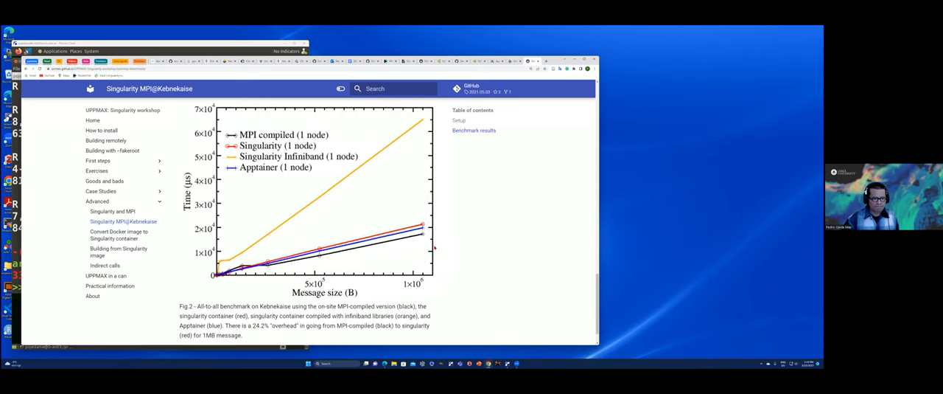
# Scroll the page past the latency caption back to the all-to-all benchmark plot.
pyautogui.scroll(-3)
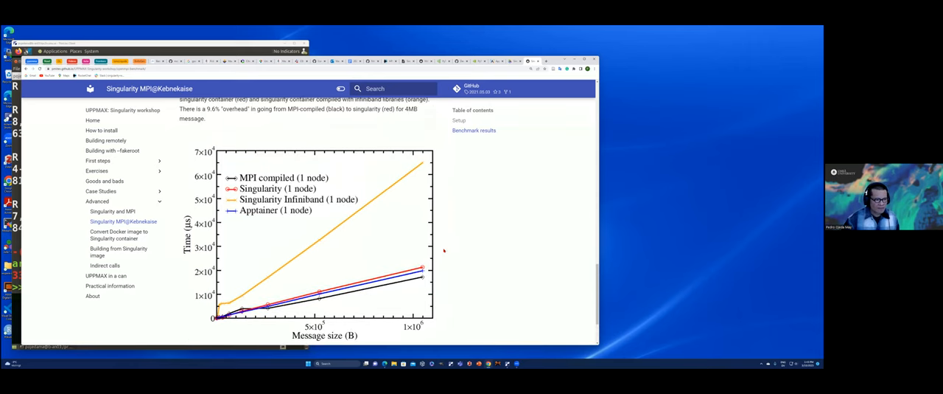
pyautogui.scroll(-3)
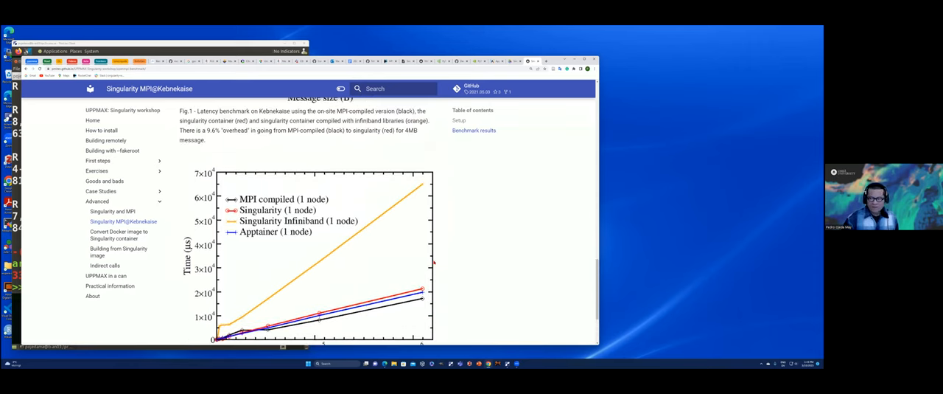
pyautogui.scroll(-3)
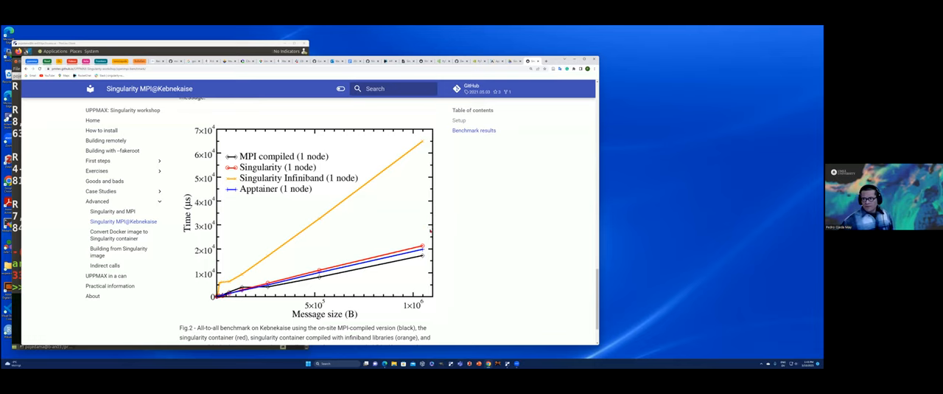
pyautogui.moveTo(446, 238)
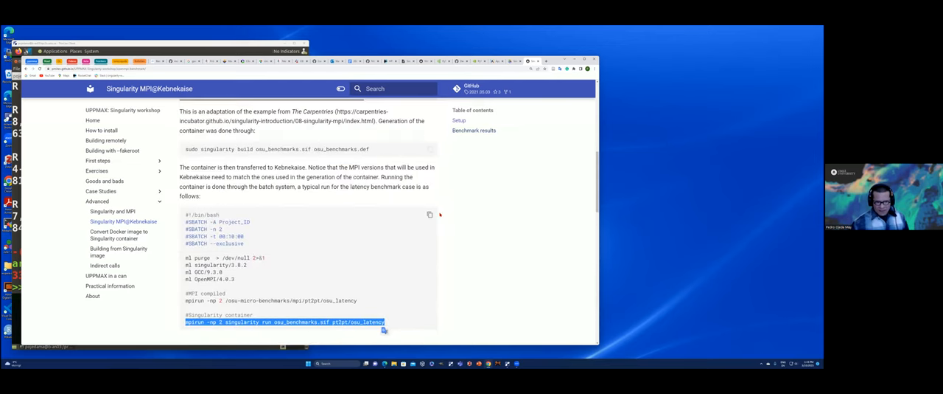
pyautogui.scroll(3)
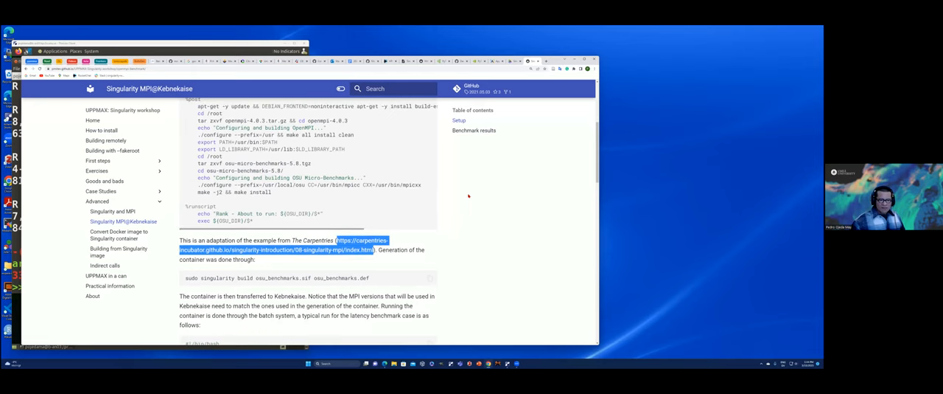
pyautogui.scroll(-3)
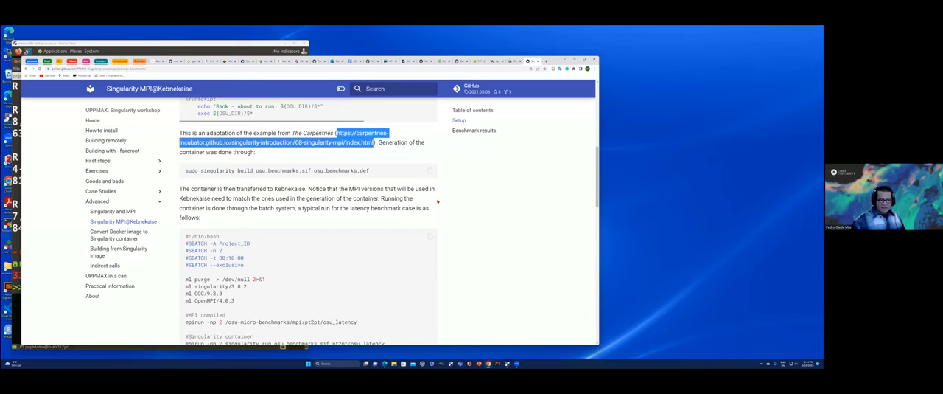
pyautogui.scroll(-3)
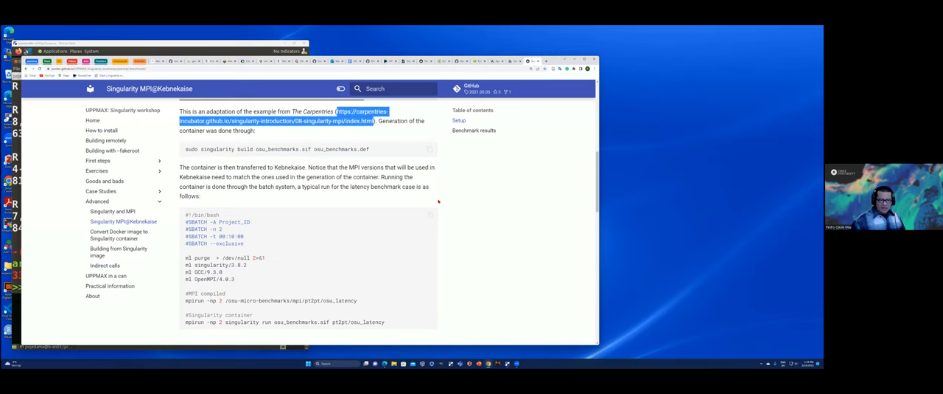
pyautogui.scroll(-3)
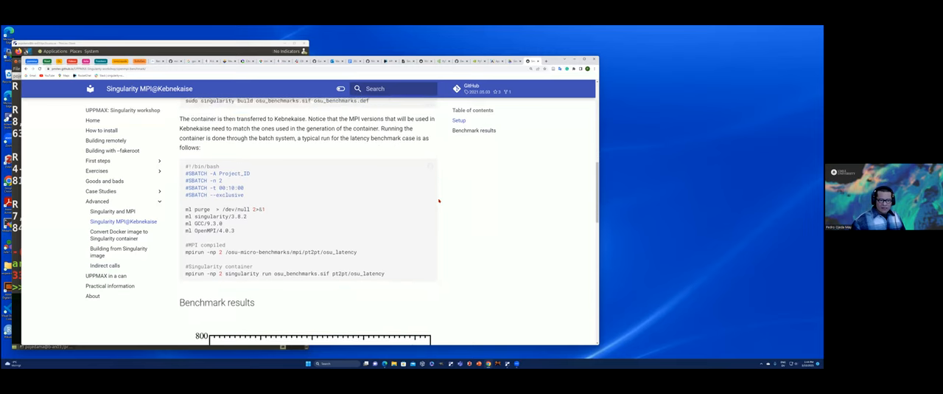
# Scroll down past Benchmark results to Fig. 1, the latency plot and its caption.
pyautogui.scroll(-3)
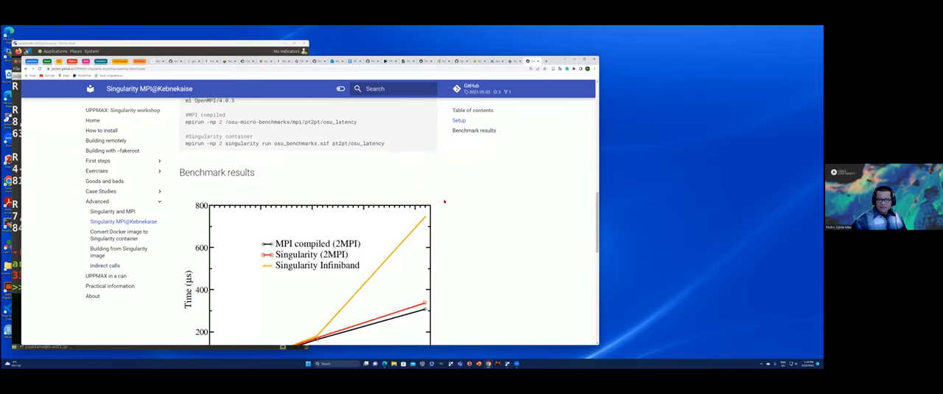
pyautogui.scroll(-3)
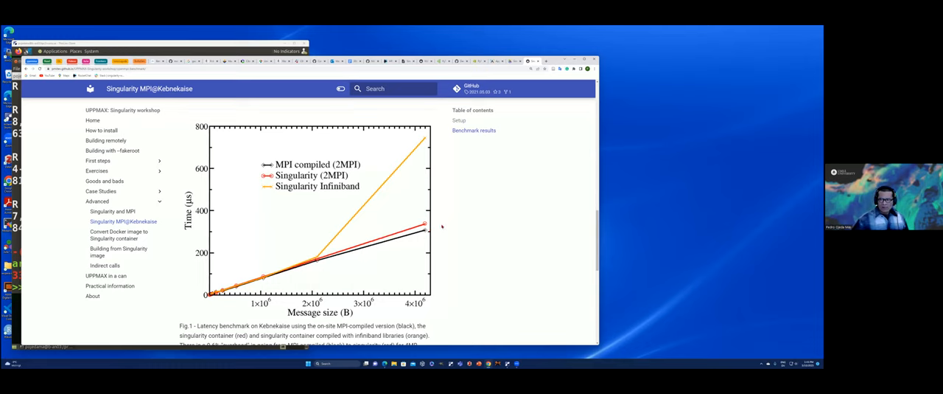
pyautogui.moveTo(440, 230)
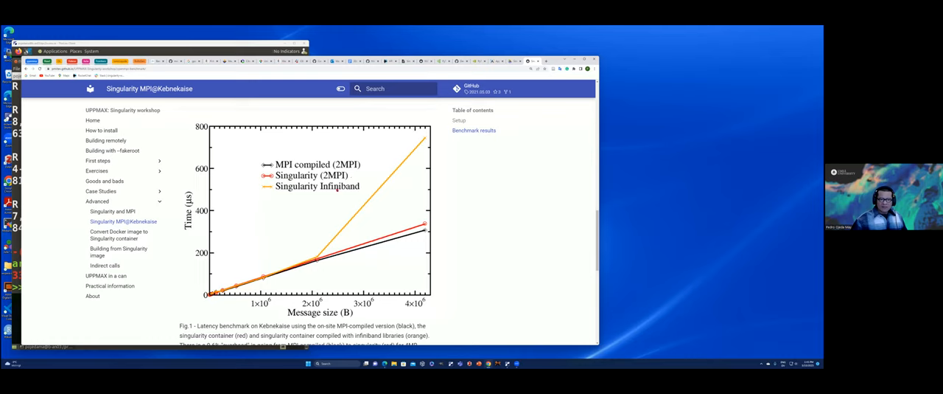
pyautogui.moveTo(372, 195)
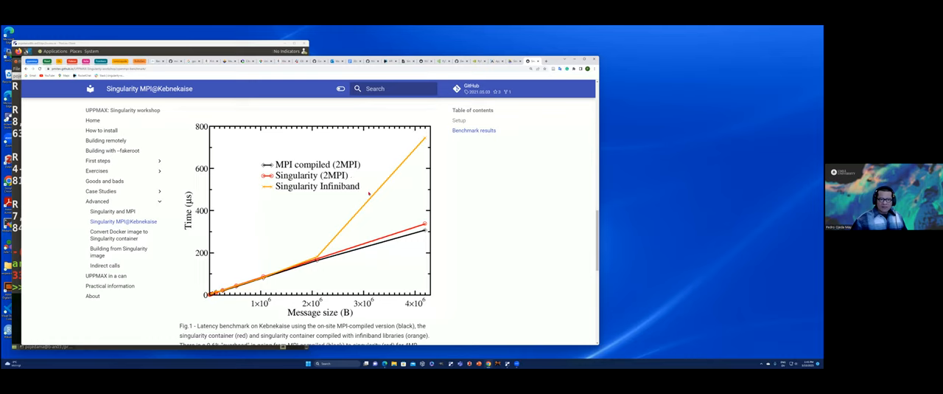